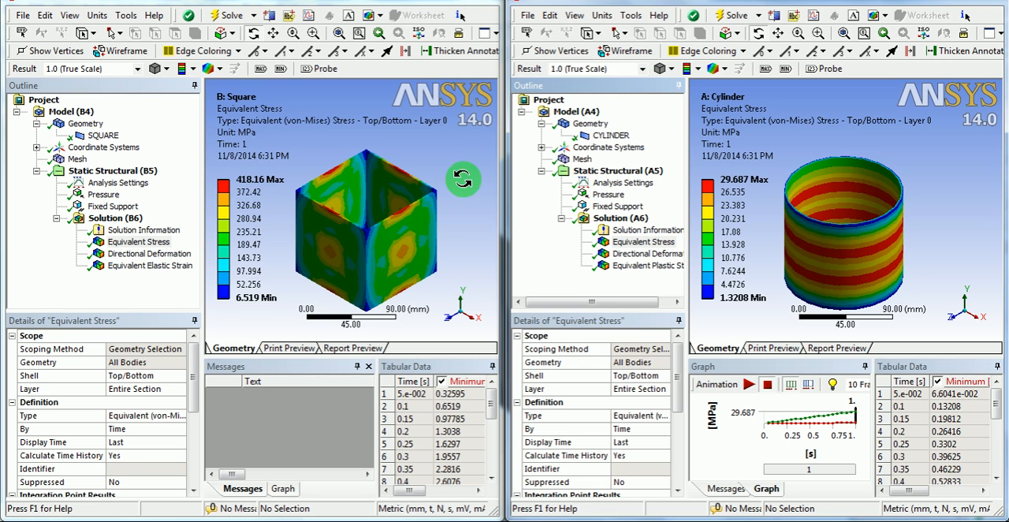
mouse_move(321, 215)
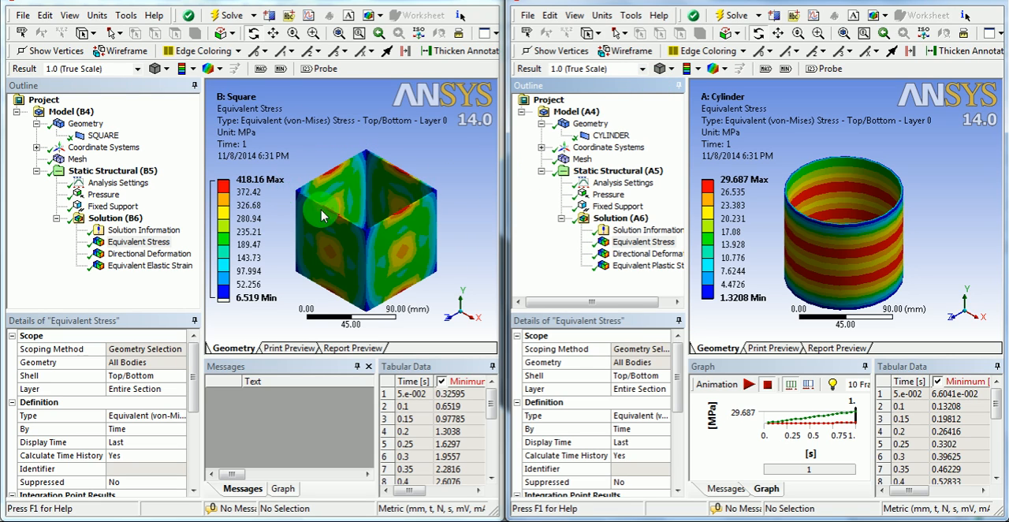
mouse_move(368, 155)
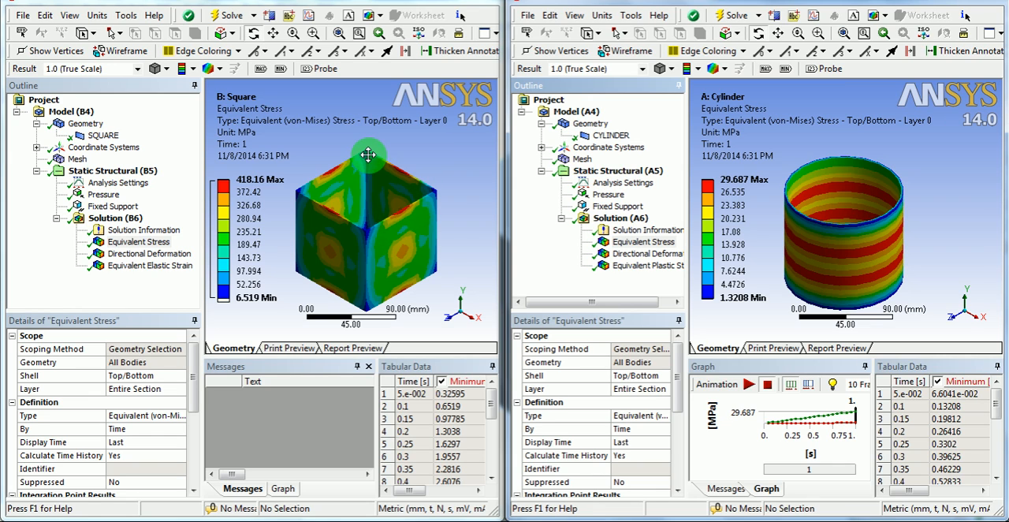
mouse_move(867, 172)
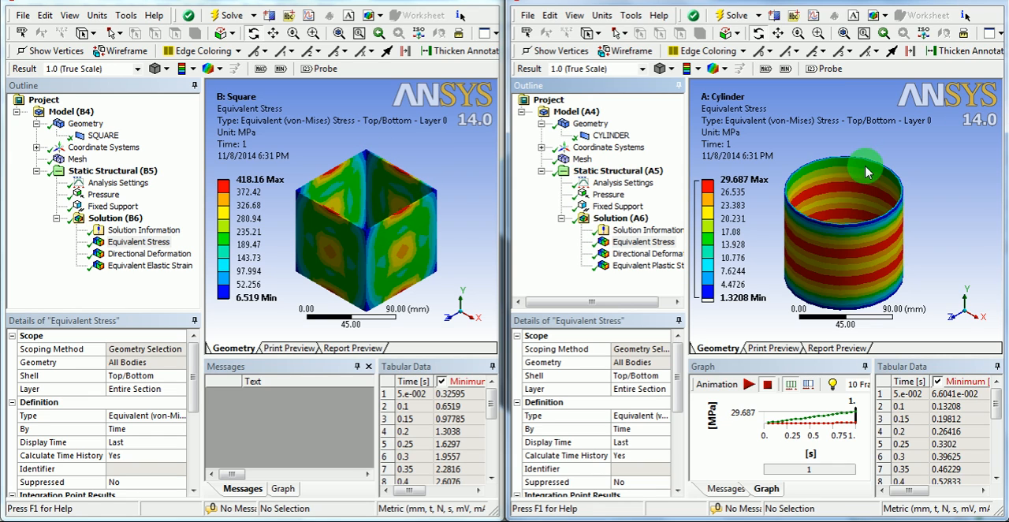
mouse_move(894, 179)
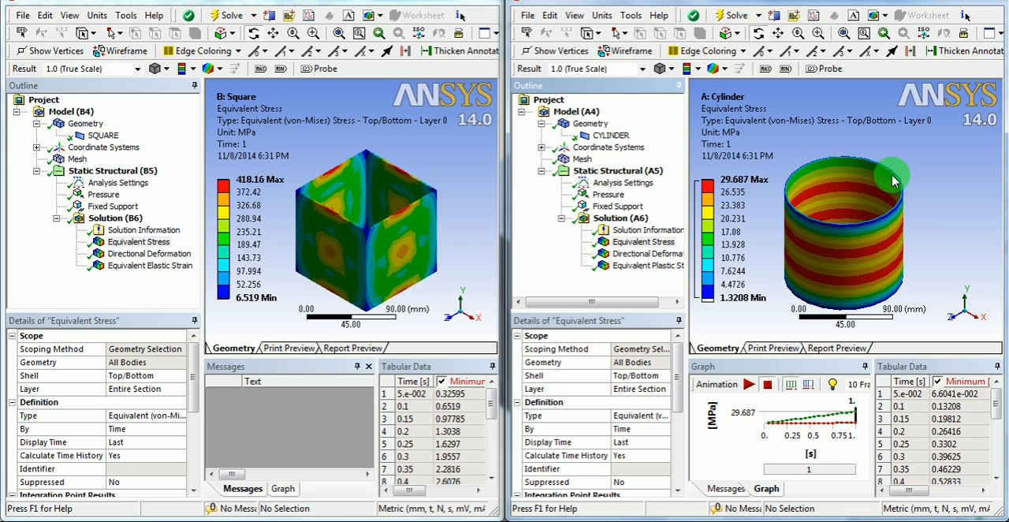
mouse_move(865, 172)
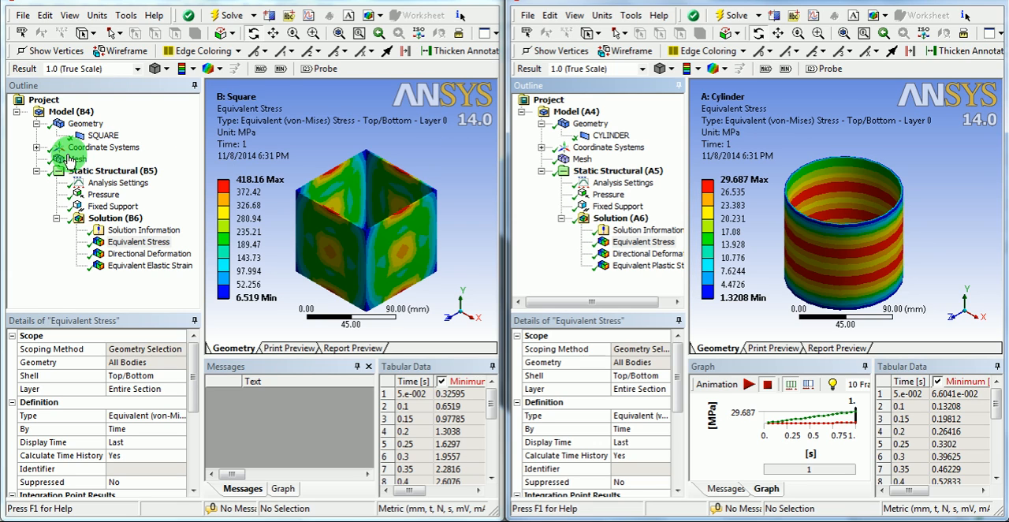
Display the square (80000 mm³) and cylinder (70904 mm³) geometry with their volume properties
left_click(85, 124)
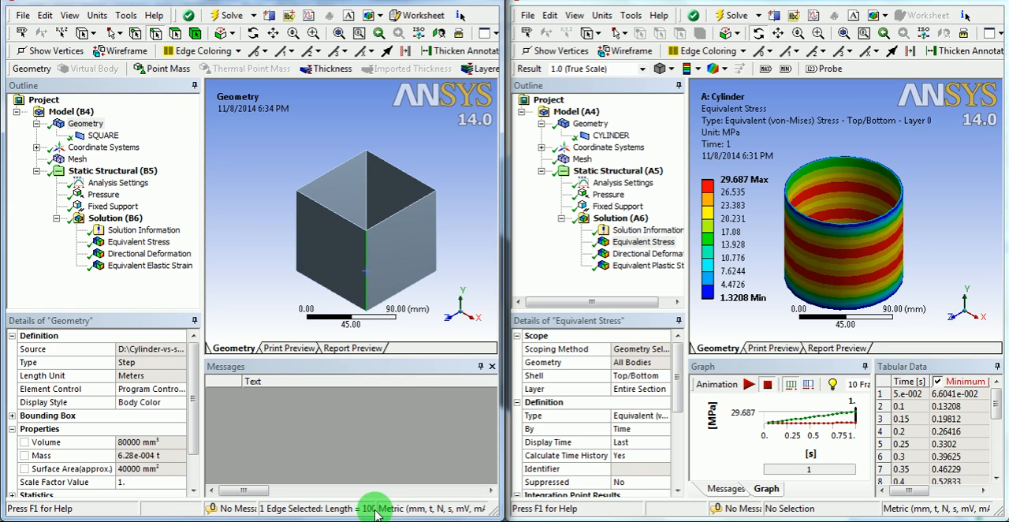
mouse_move(575, 238)
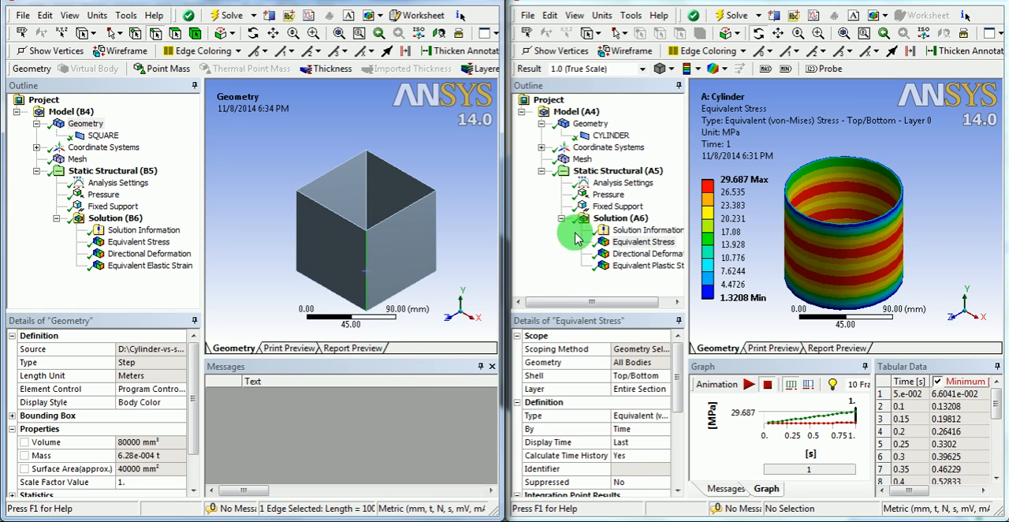
left_click(590, 123)
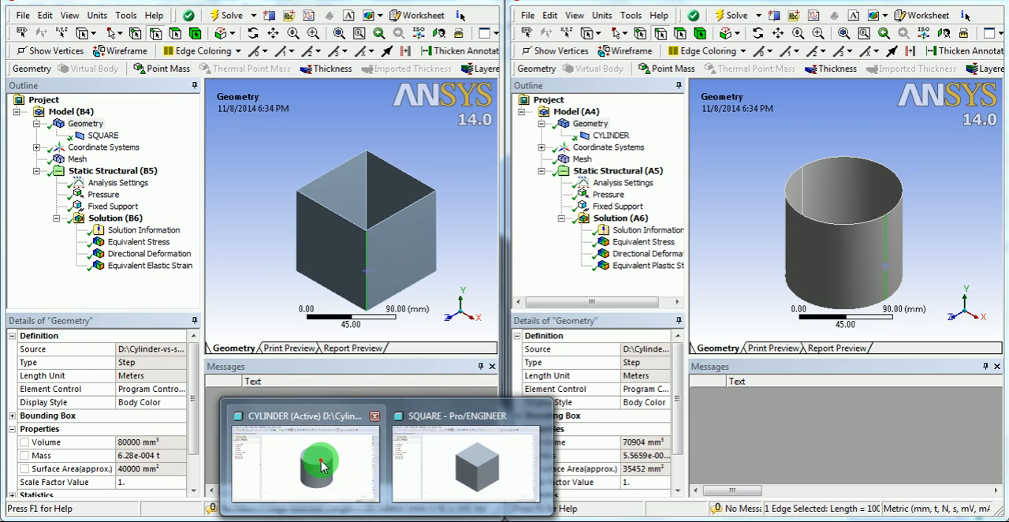
Run Mass Properties on CYLINDER.PRT, reporting a volume of 1.0002142e+06 mm³
left_click(319, 461)
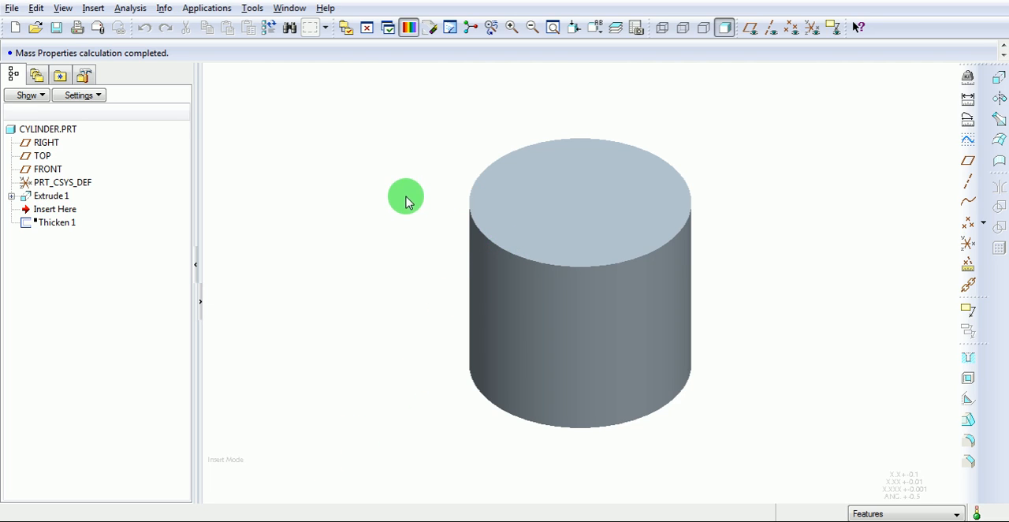
mouse_move(364, 143)
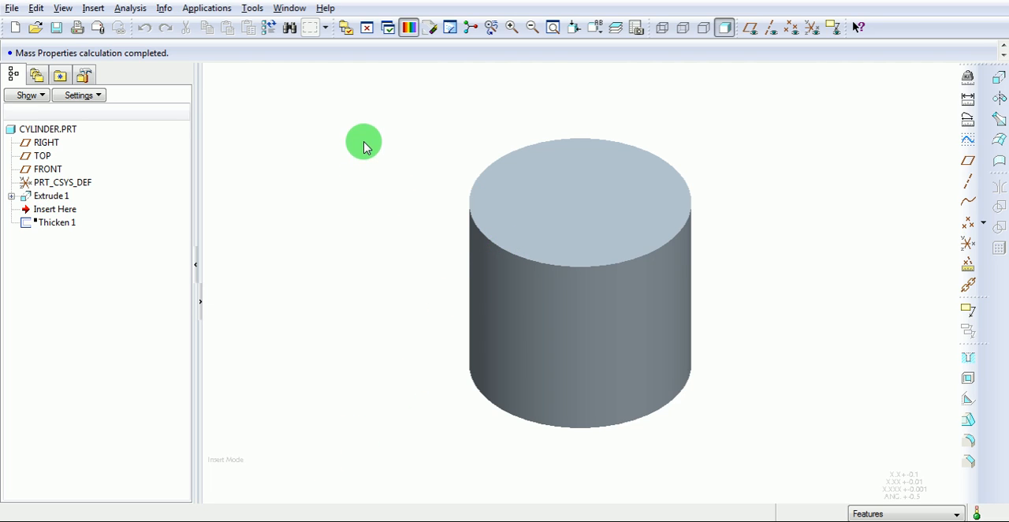
left_click(129, 8)
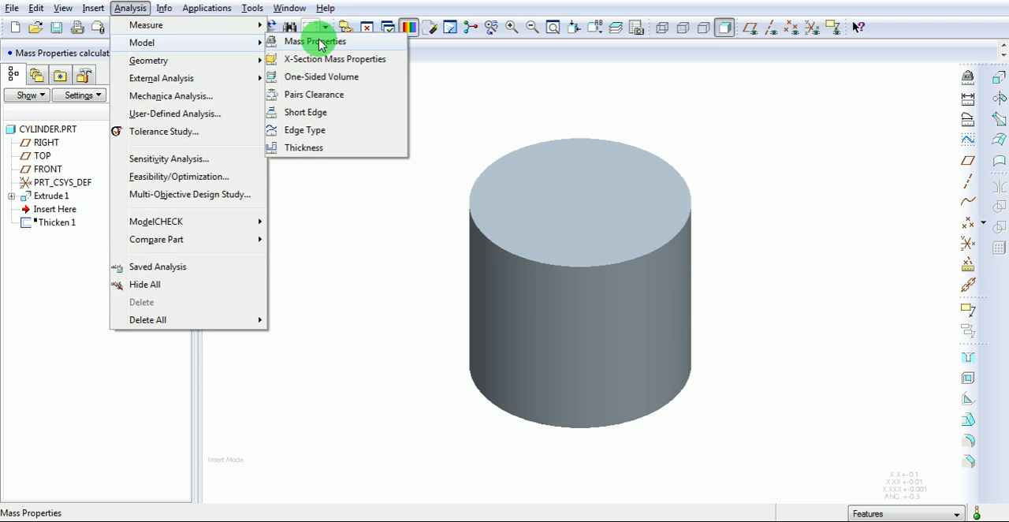
left_click(315, 41)
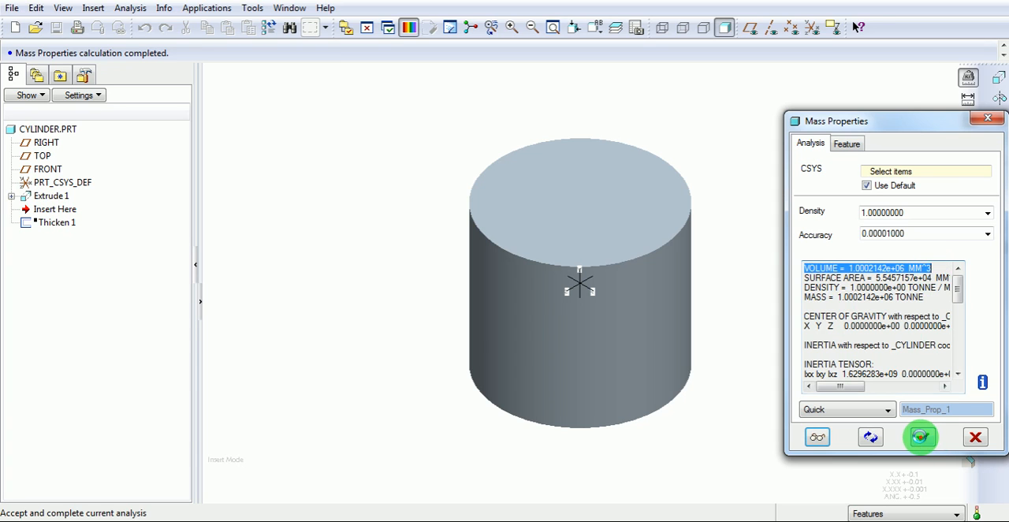
left_click(288, 8)
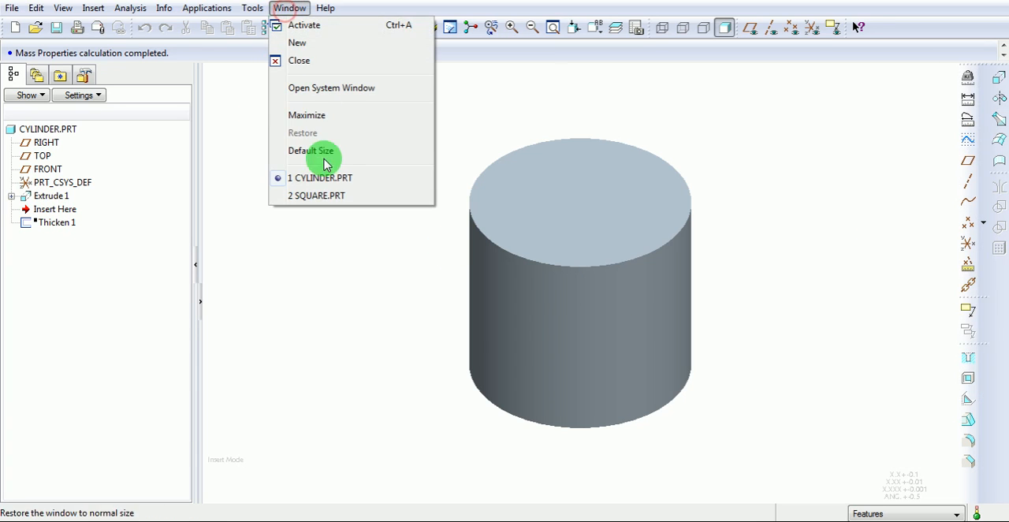
Run Mass Properties on SQUARE.PRT, reporting a volume of 1.0000000e+06 mm³
left_click(315, 195)
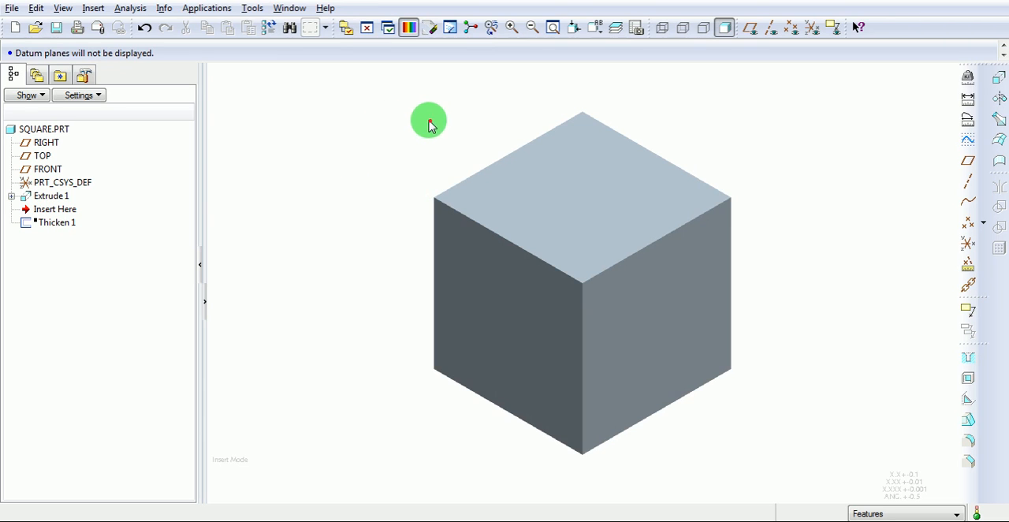
left_click(130, 8)
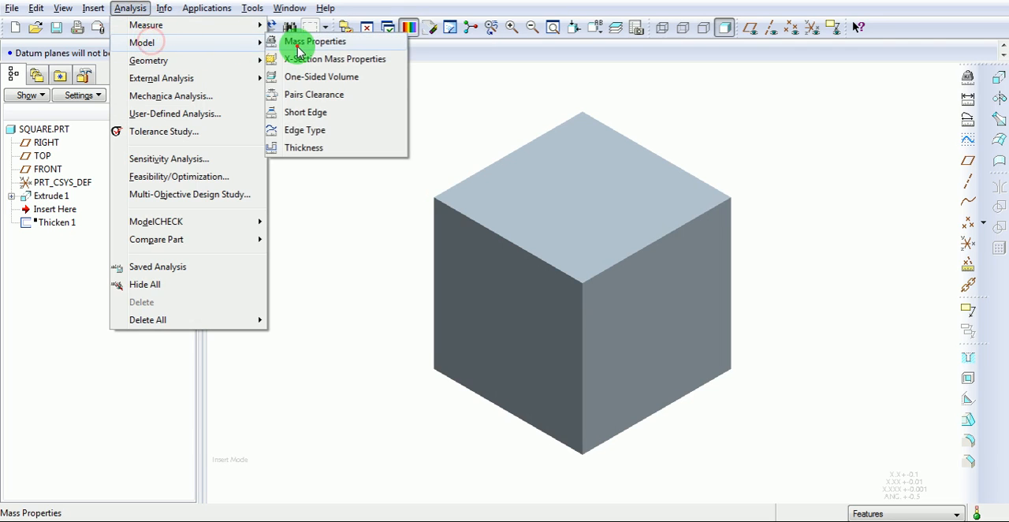
left_click(314, 41)
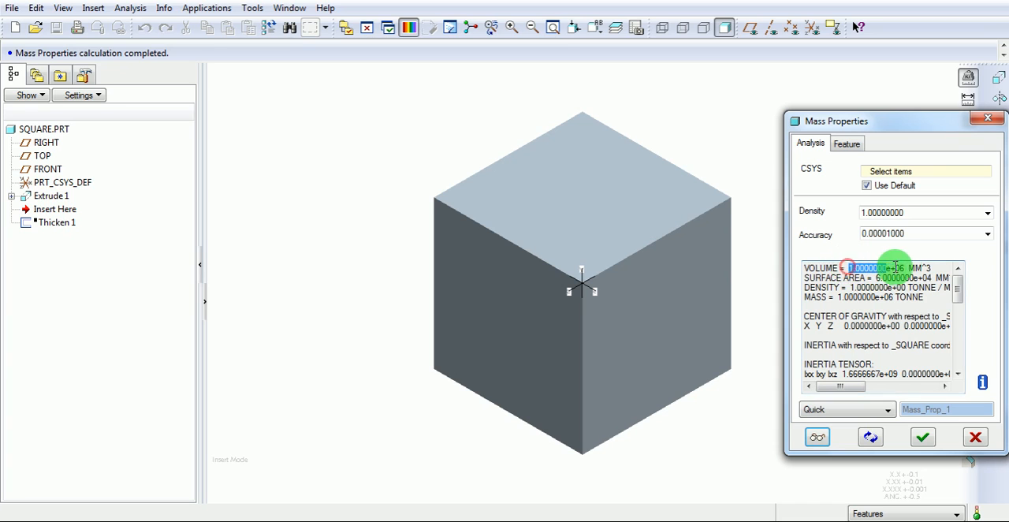
mouse_move(922, 436)
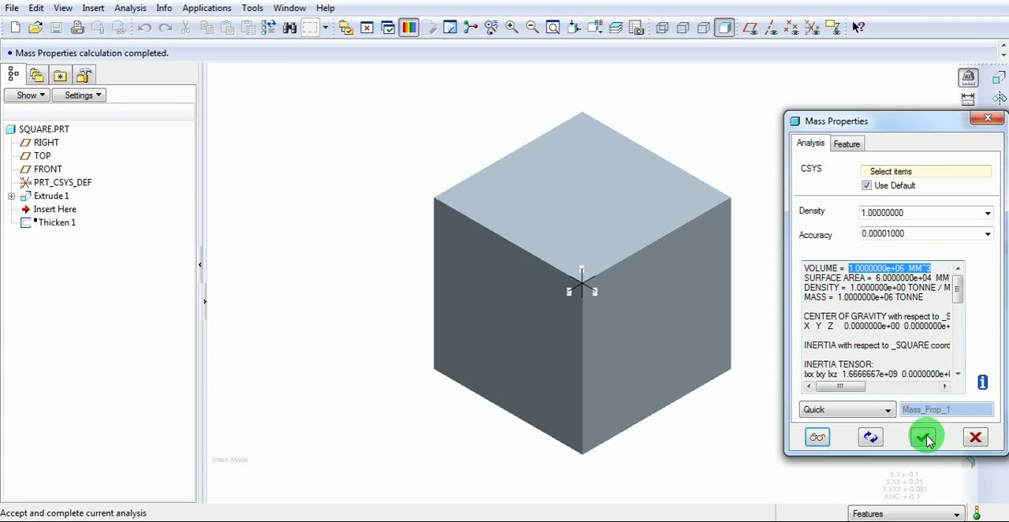
left_click(925, 437)
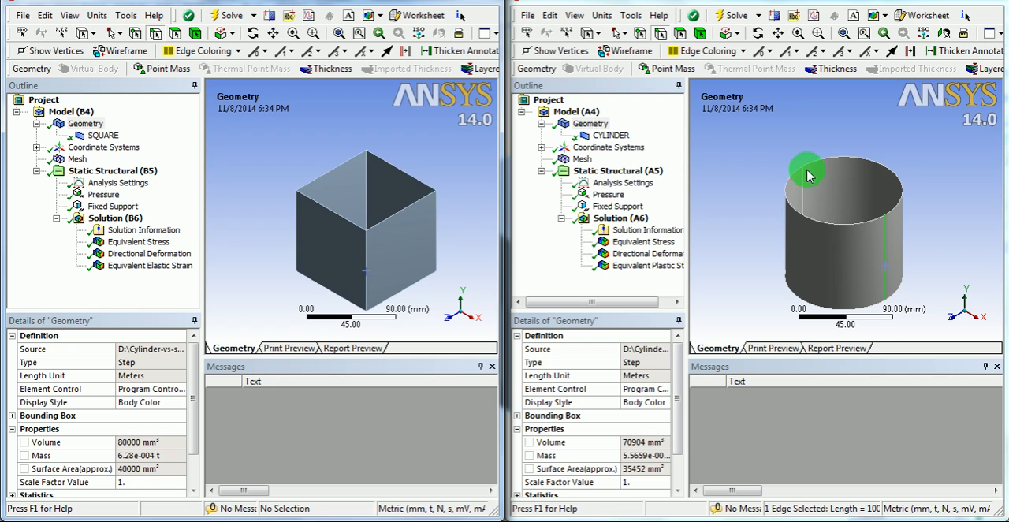
mouse_move(443, 189)
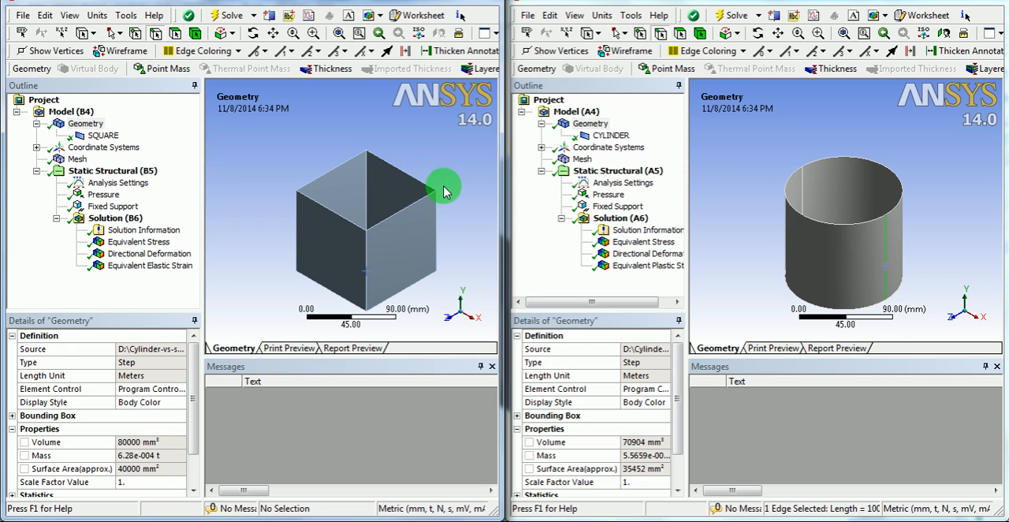
mouse_move(393, 138)
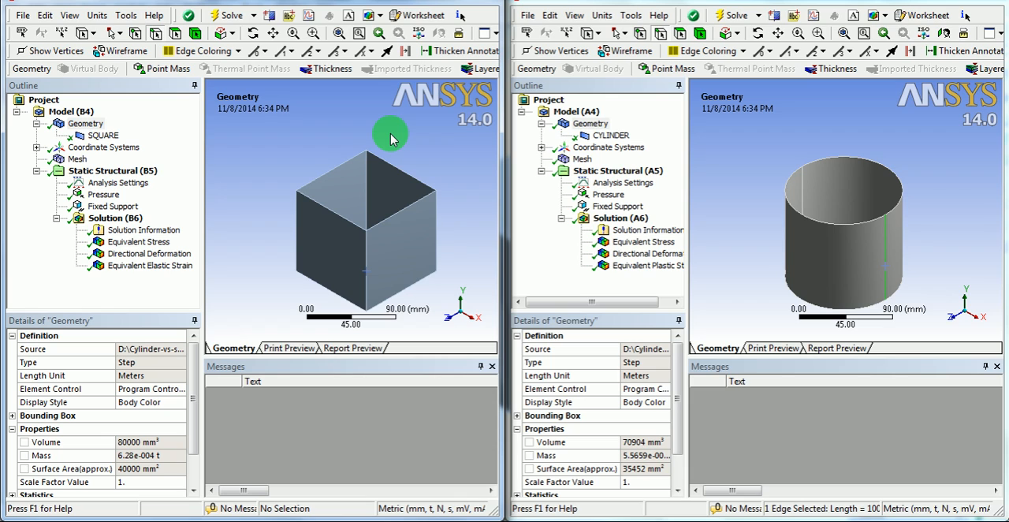
mouse_move(332, 145)
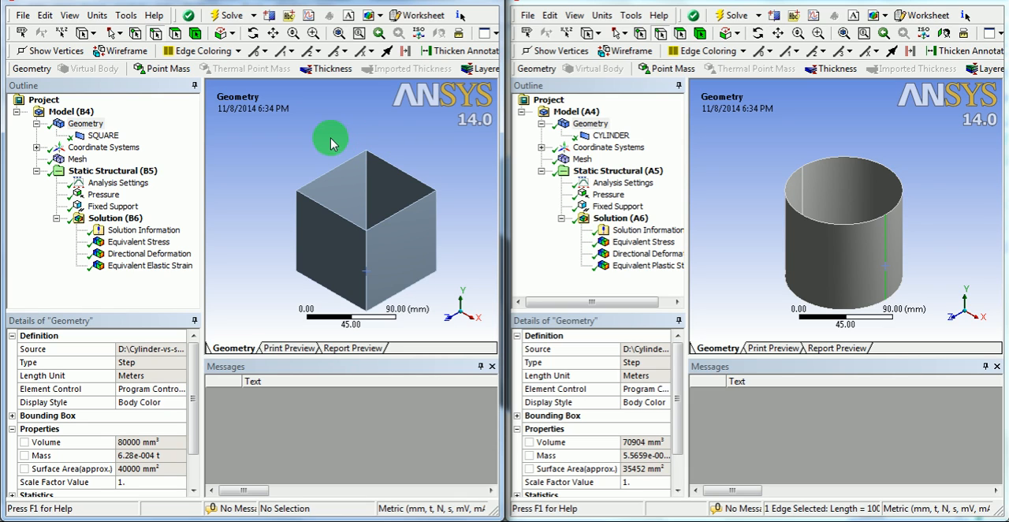
mouse_move(309, 140)
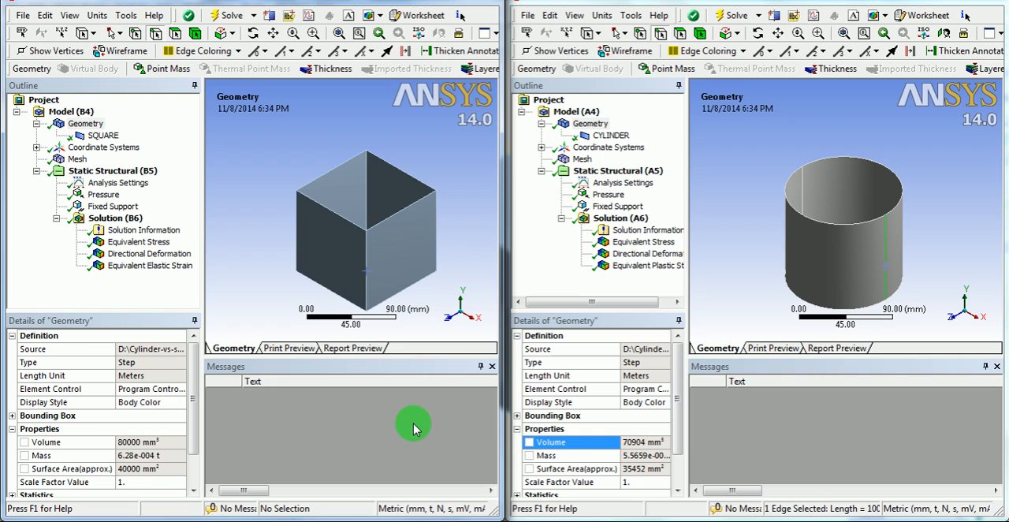
mouse_move(380, 154)
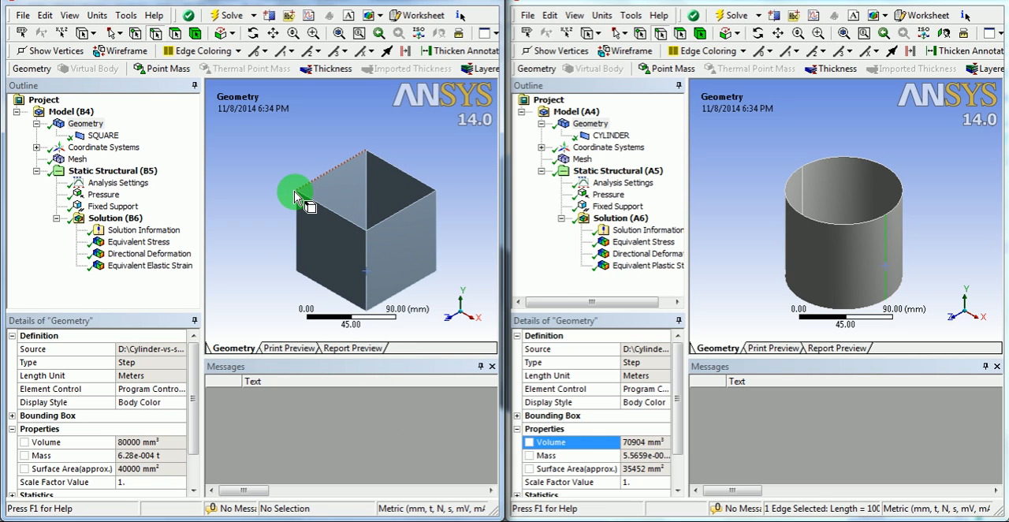
mouse_move(902, 172)
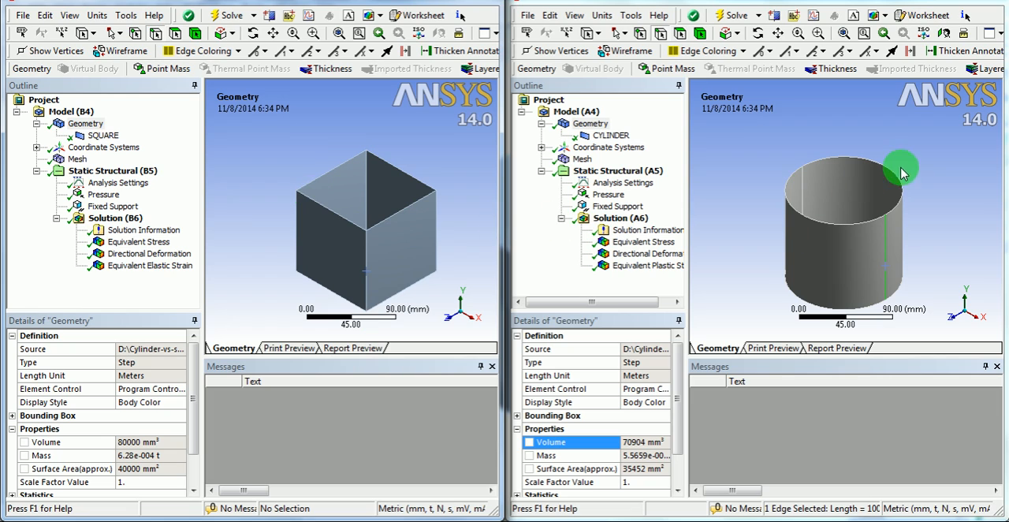
mouse_move(862, 158)
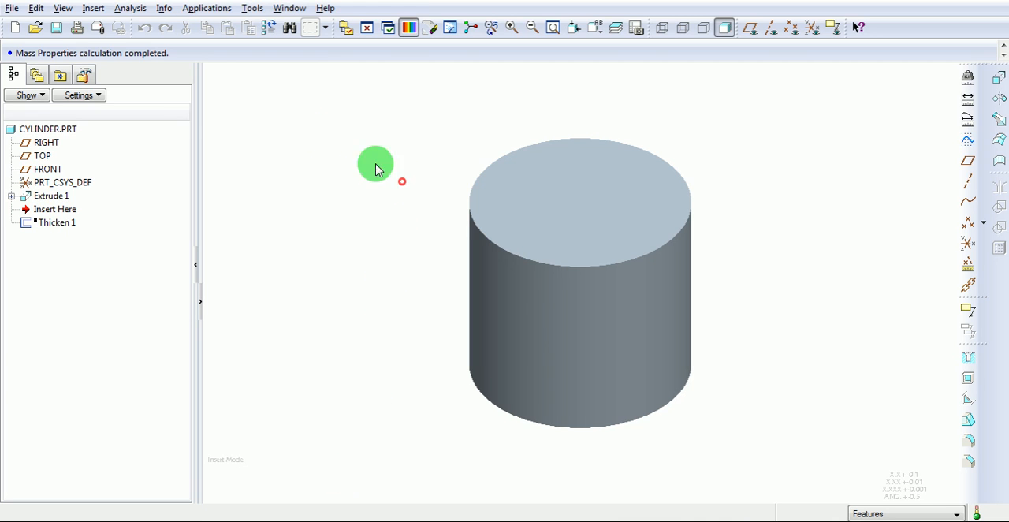
Bring the SQUARE.PRT window up in place of the cylinder part
left_click(129, 8)
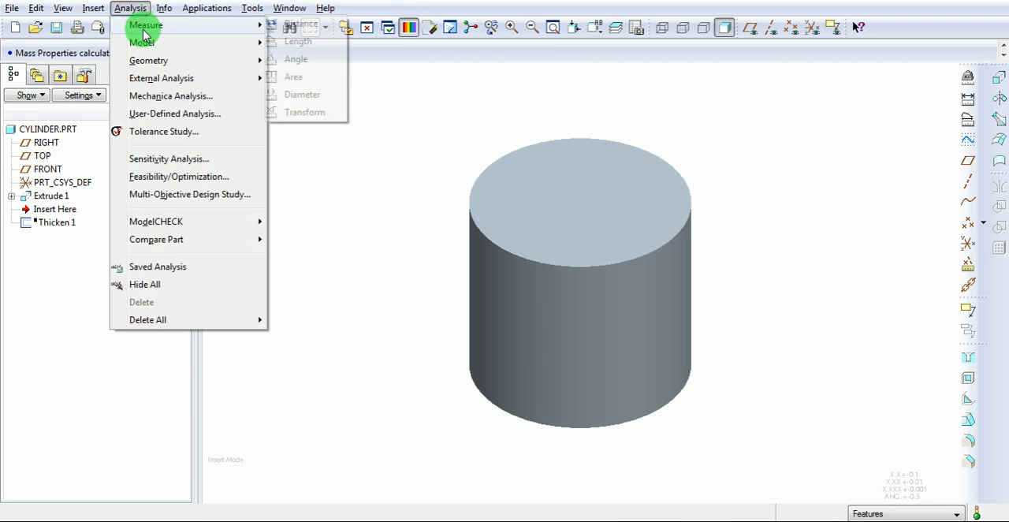
left_click(142, 42)
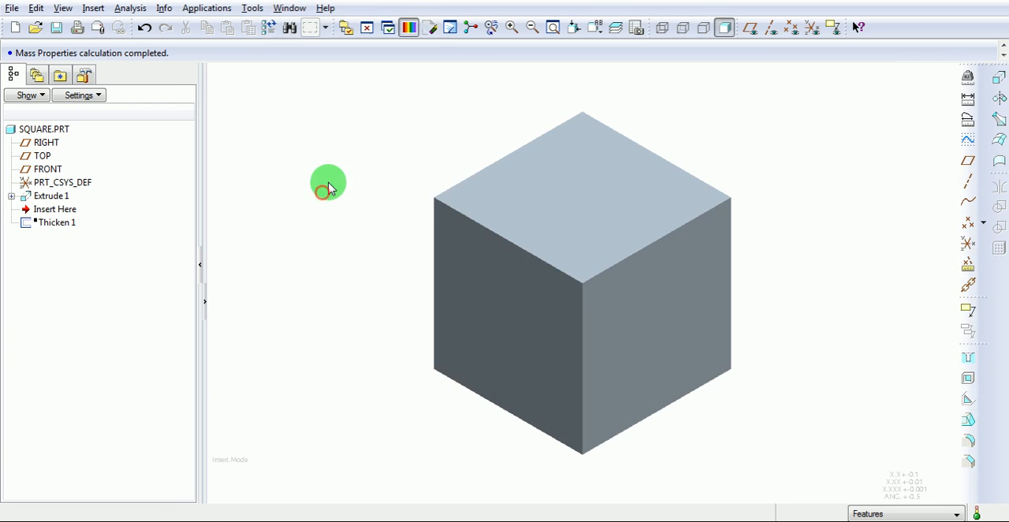
Recheck SQUARE.PRT mass properties for volume and surface area using the default CSYS
left_click(130, 8)
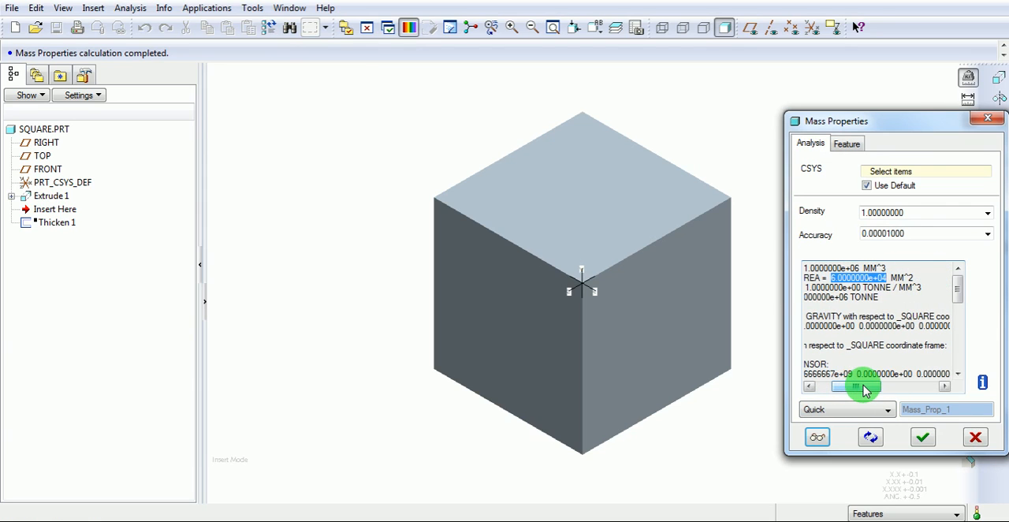
left_click(975, 436)
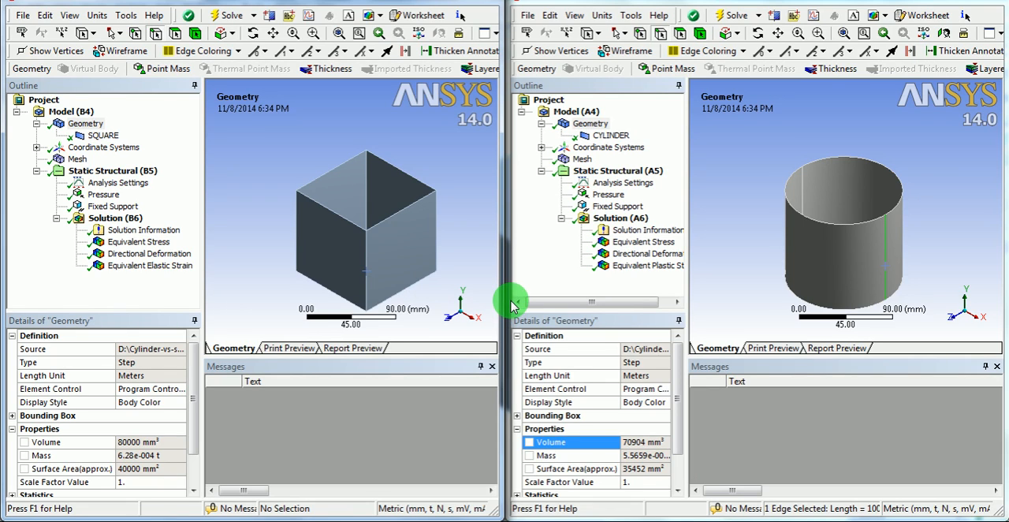
mouse_move(451, 202)
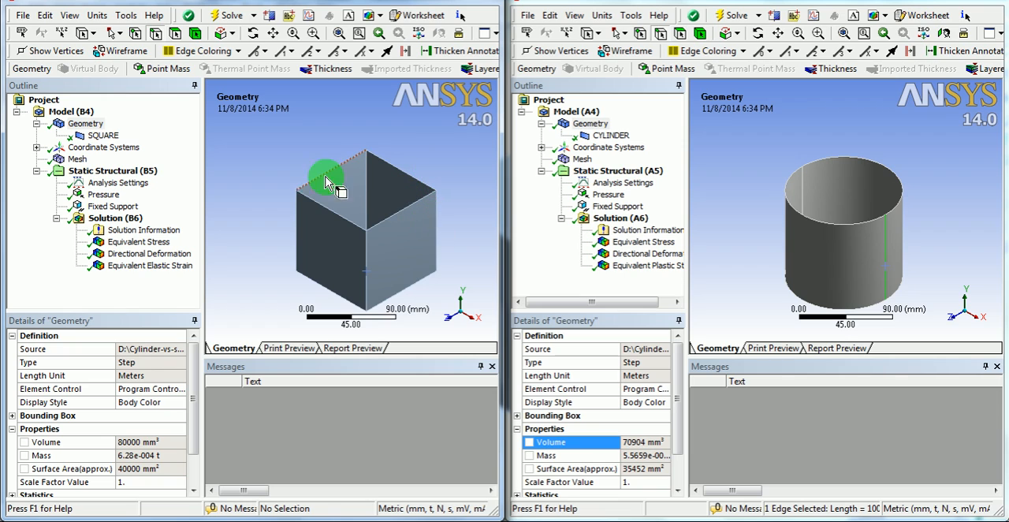
mouse_move(429, 177)
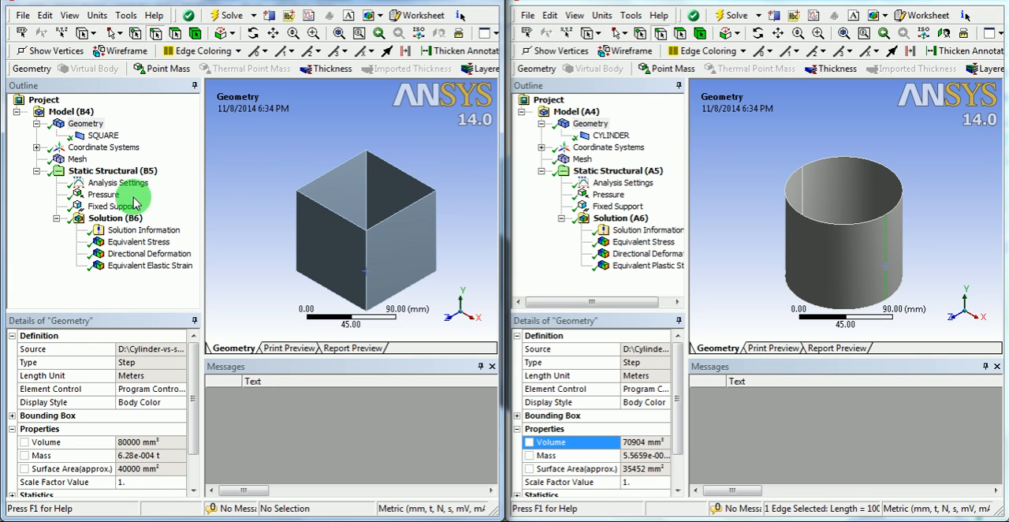
Show the -1 MPa pressure on both shells and the square's 8-edge fixed support
left_click(104, 193)
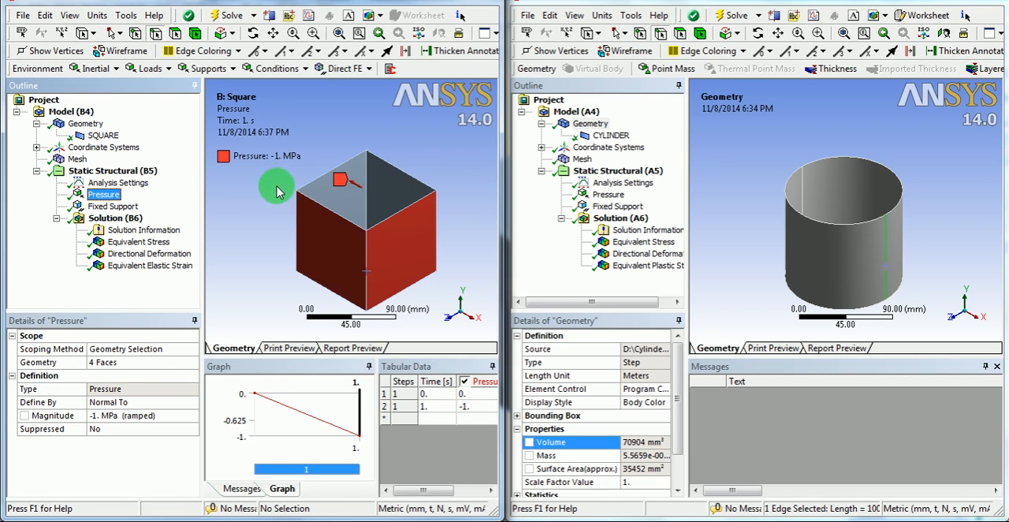
mouse_move(296, 168)
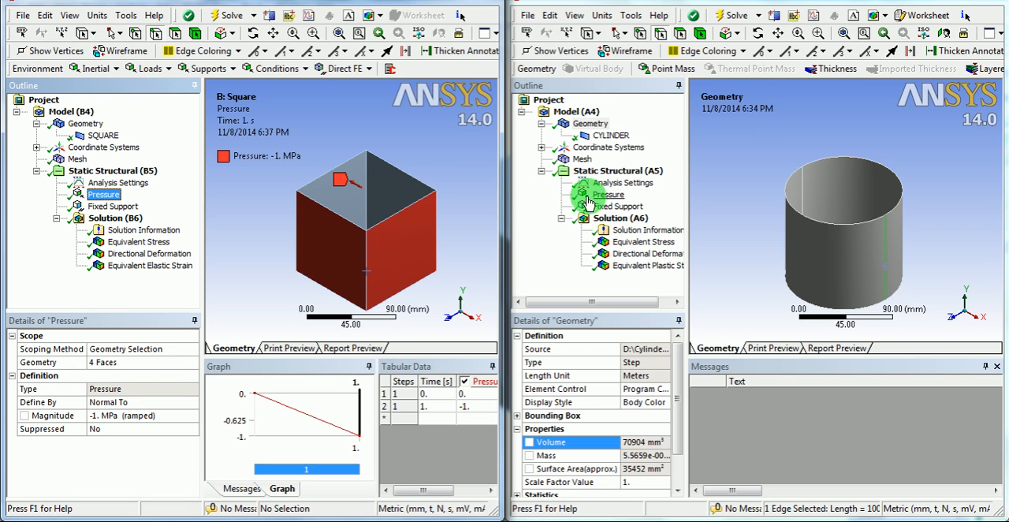
left_click(607, 194)
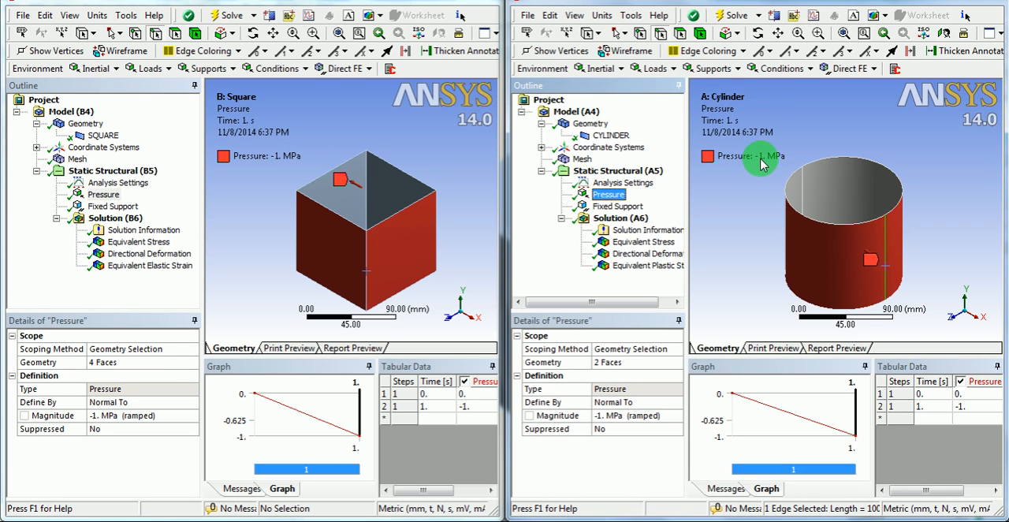
mouse_move(772, 175)
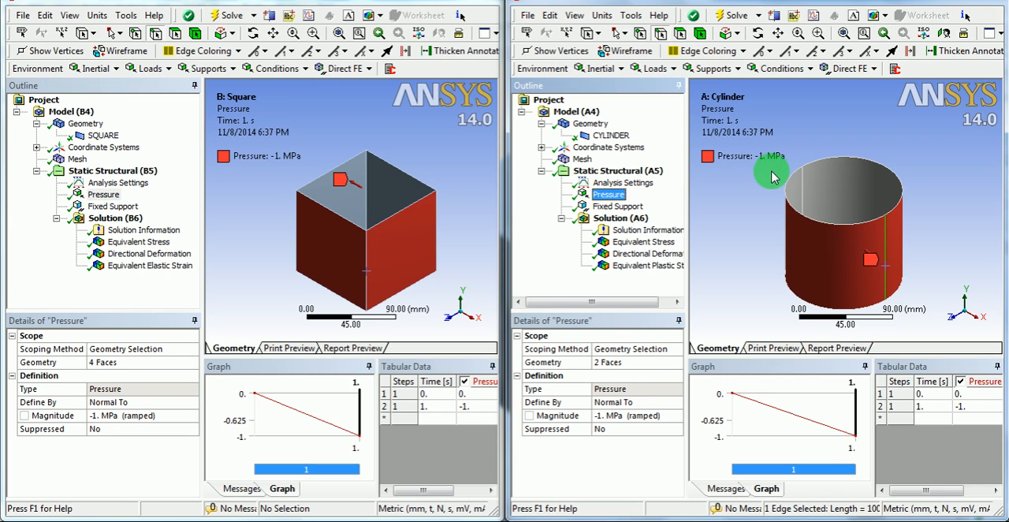
mouse_move(858, 220)
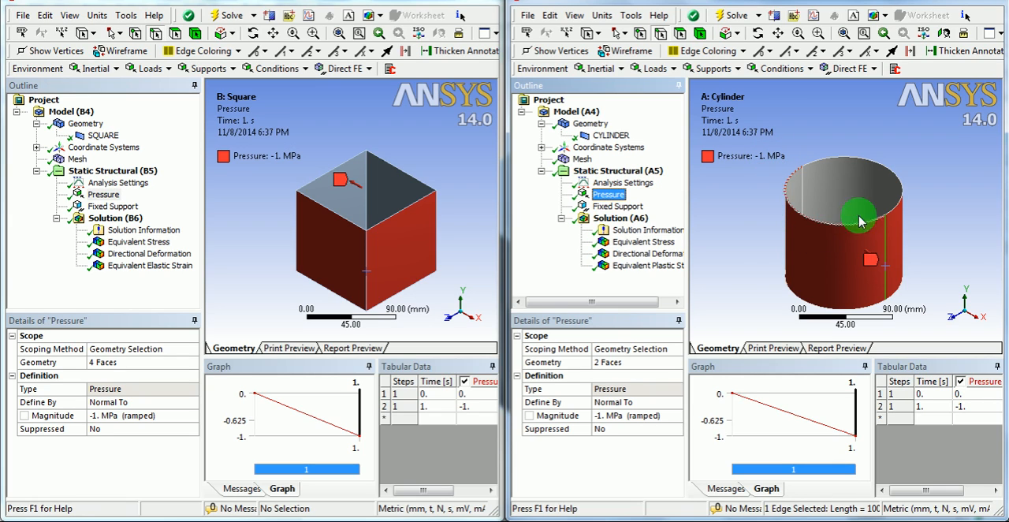
mouse_move(307, 195)
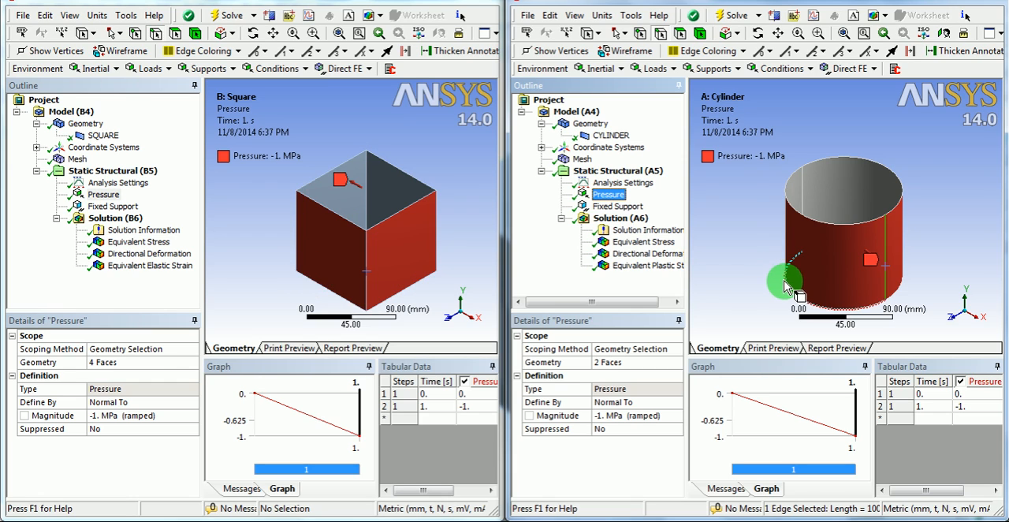
mouse_move(943, 241)
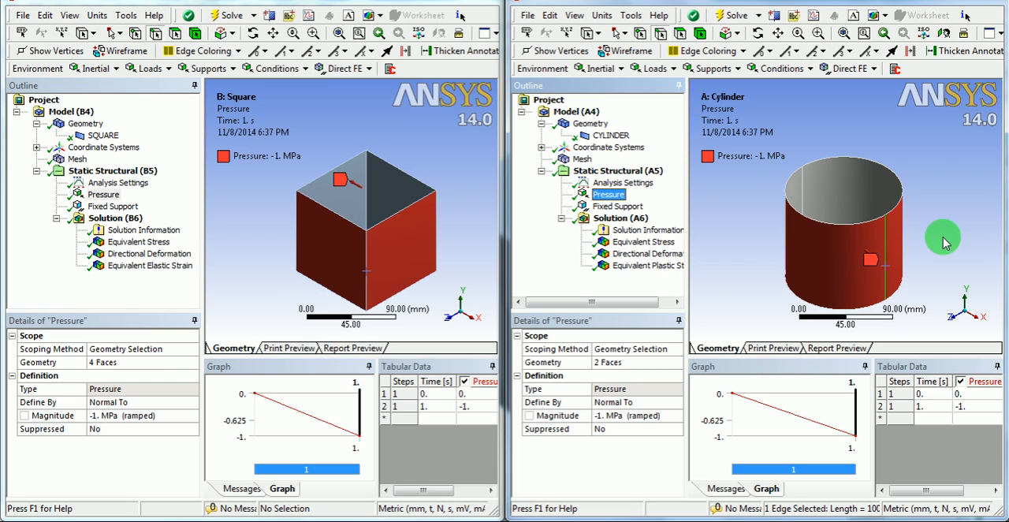
mouse_move(737, 233)
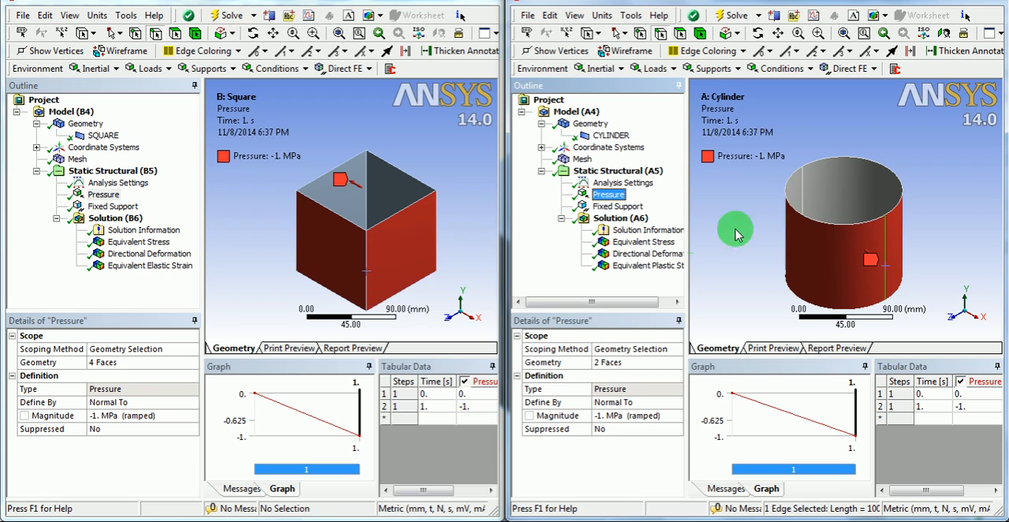
left_click(110, 206)
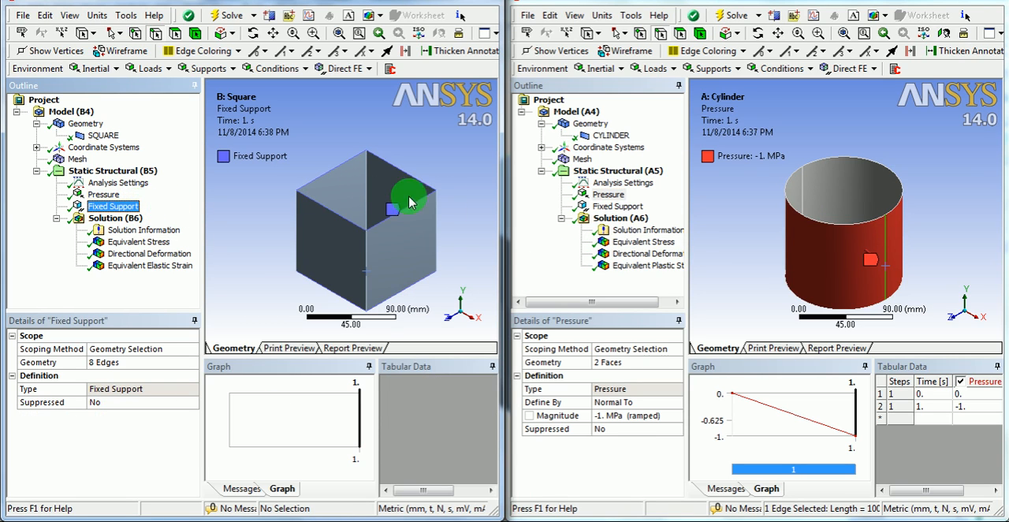
Display the cylinder's fixed support on 4 edges in the Cylinder model
left_click(618, 206)
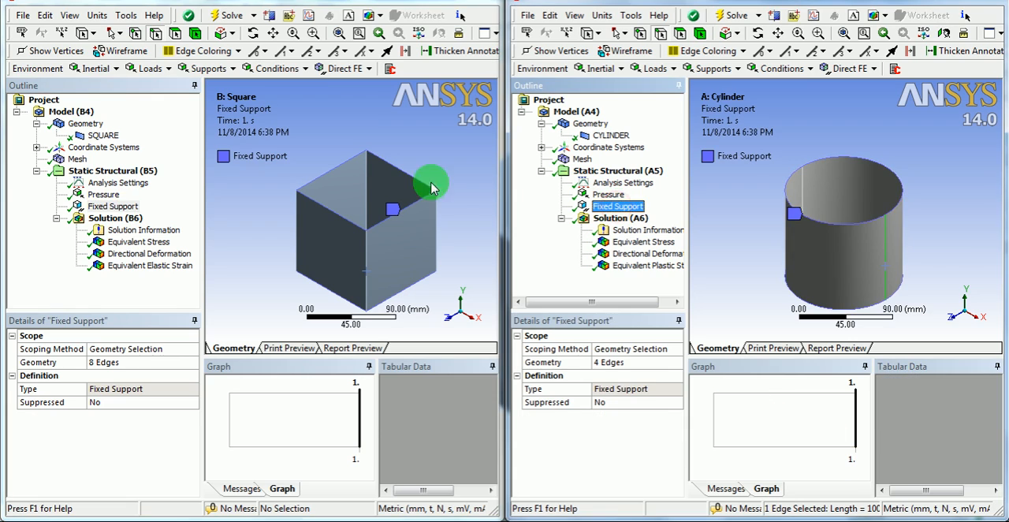
mouse_move(837, 197)
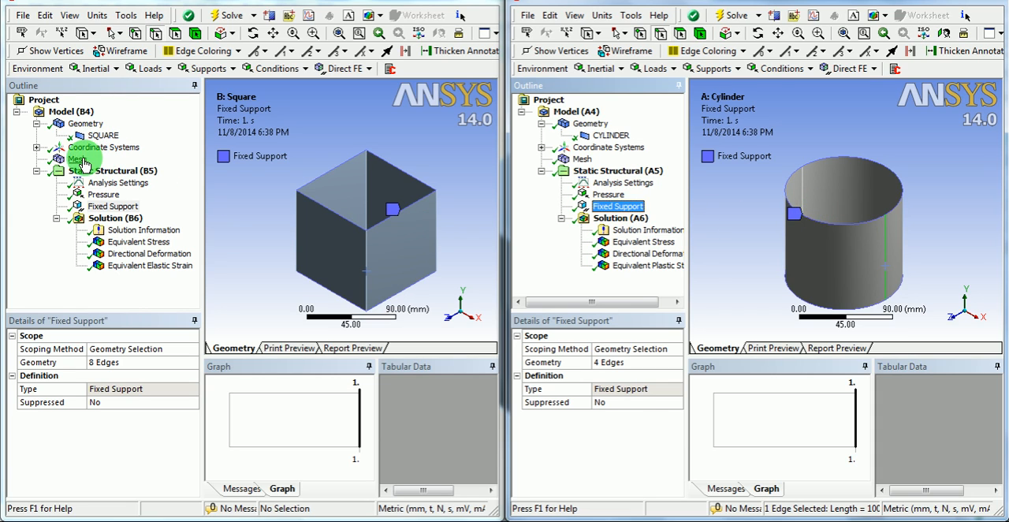
Display the quadrilateral meshes of the square and cylinder shells side by side
left_click(77, 158)
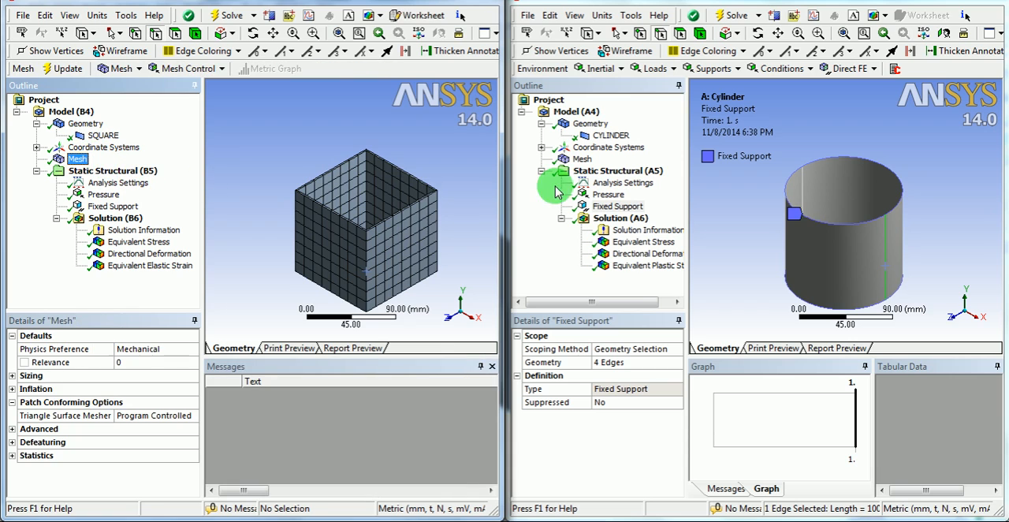
left_click(582, 158)
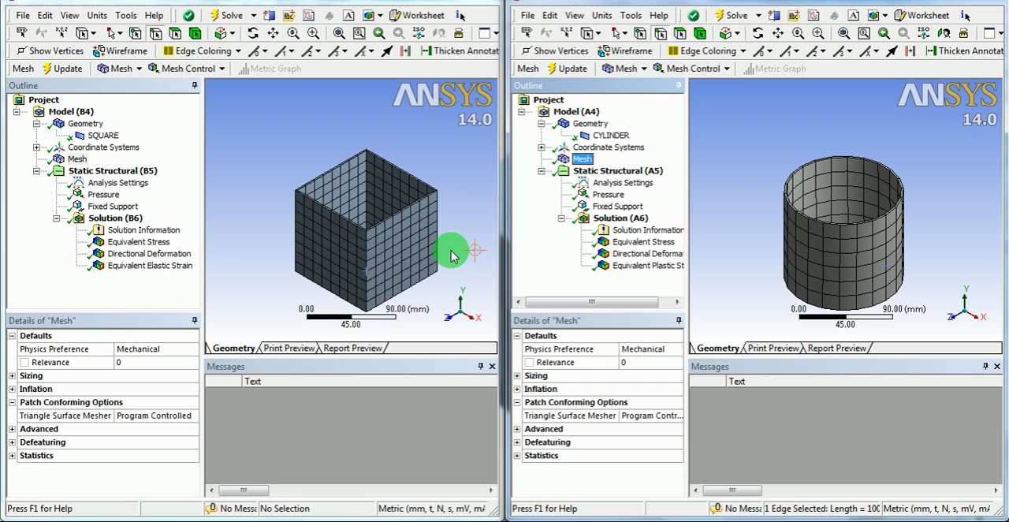
mouse_move(410, 272)
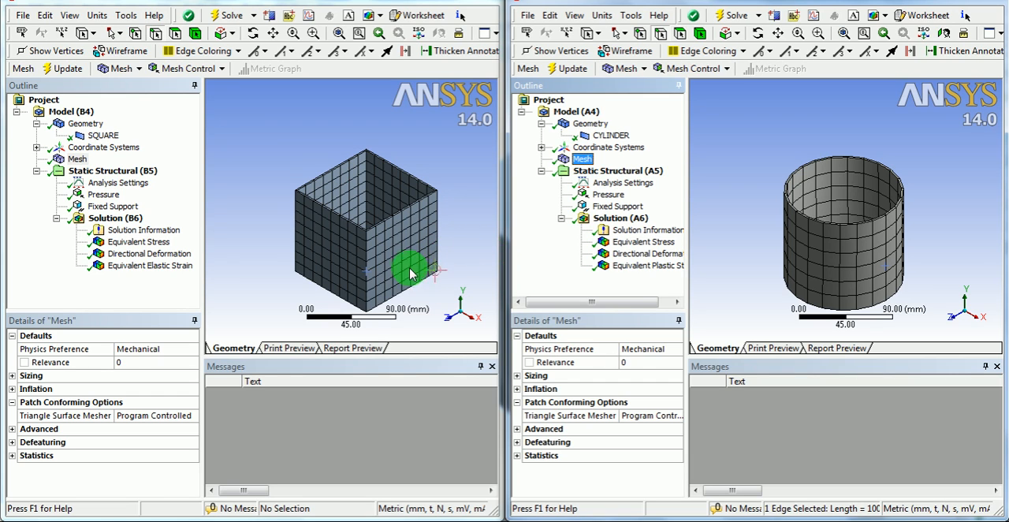
mouse_move(449, 299)
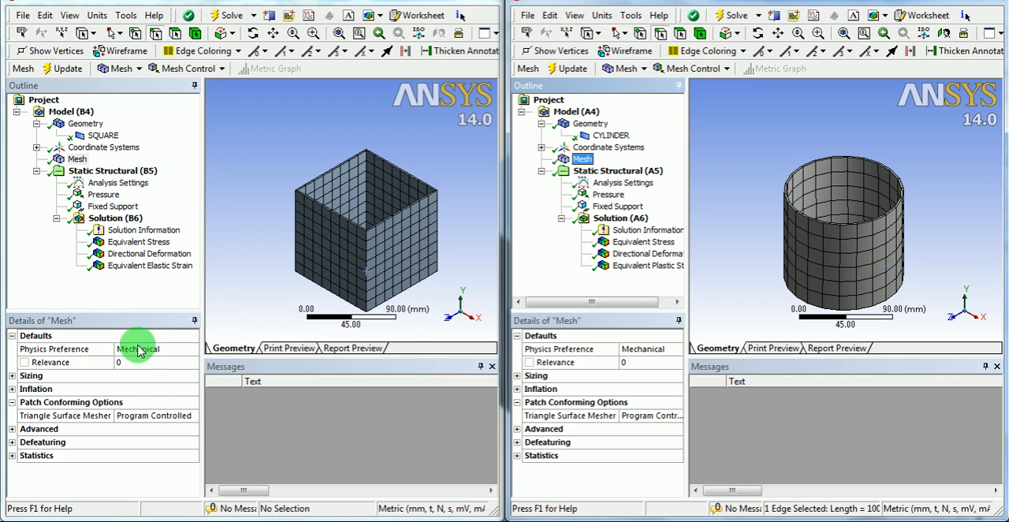
mouse_move(128, 270)
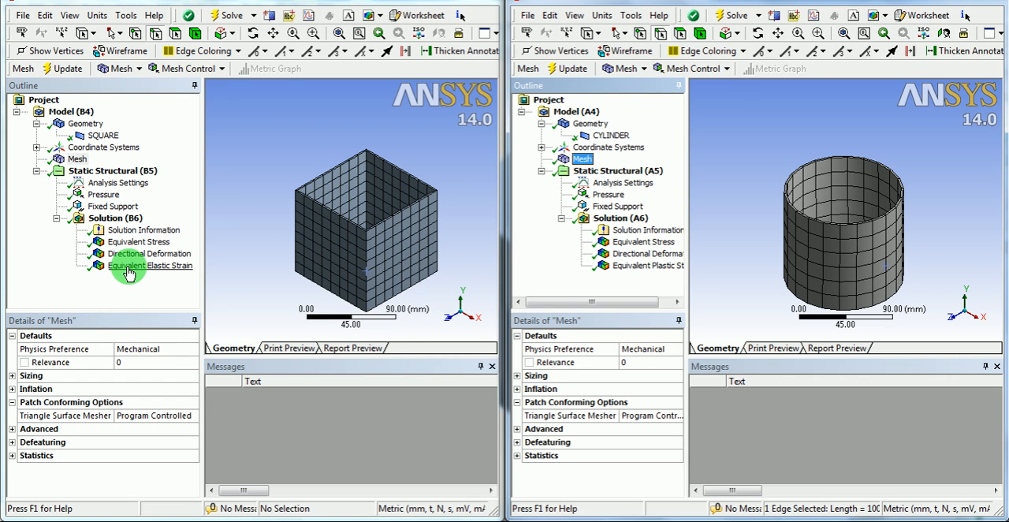
Insert an Equivalent Plastic Strain result under the square's Solution (B6), showing zero max and min
left_click(150, 265)
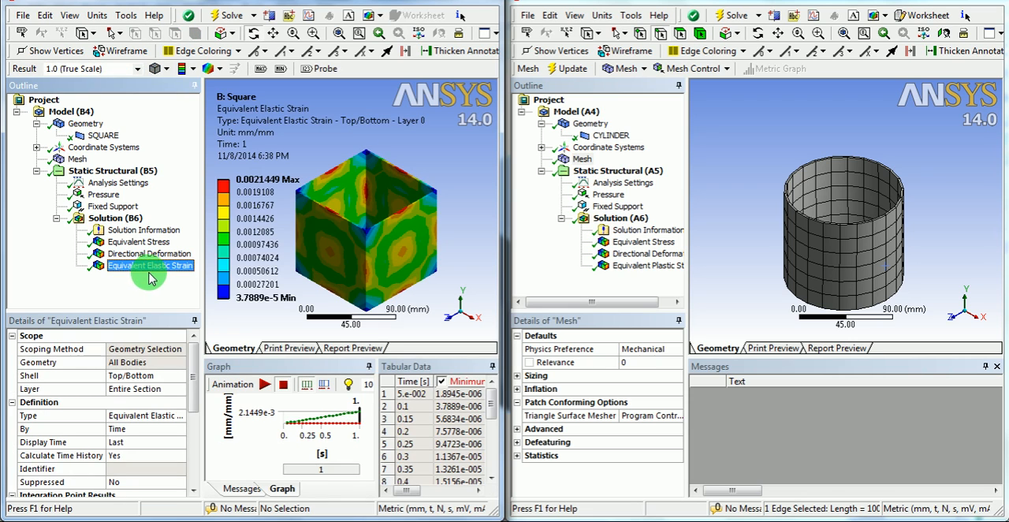
right_click(115, 217)
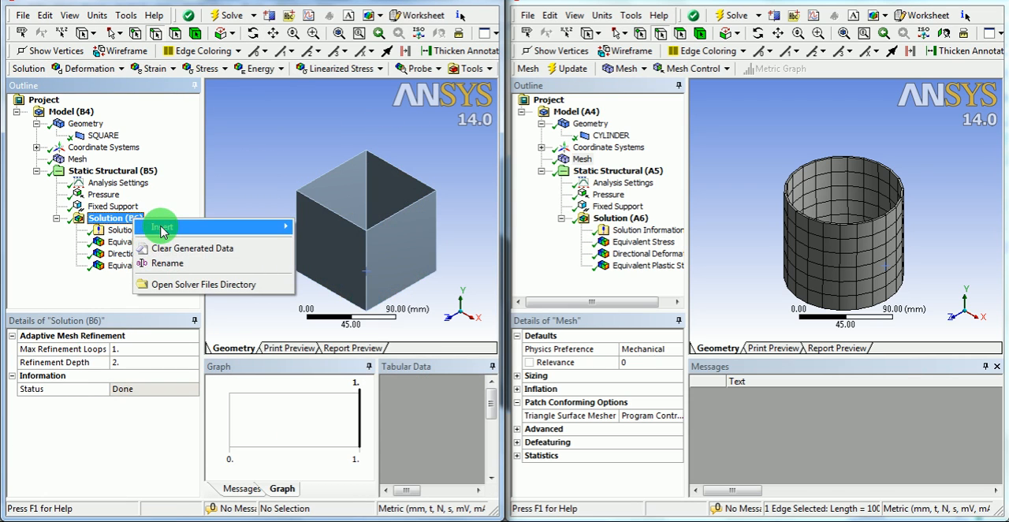
left_click(162, 227)
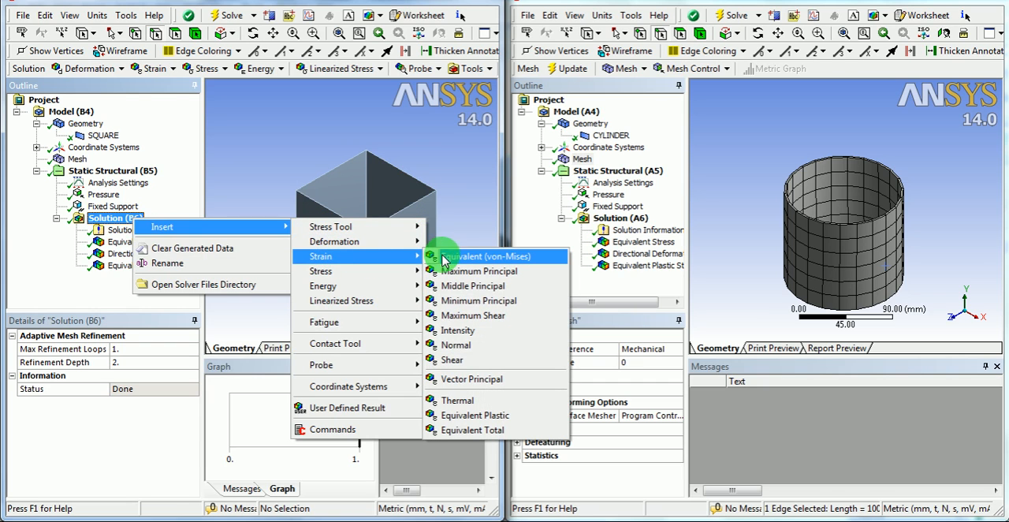
left_click(470, 414)
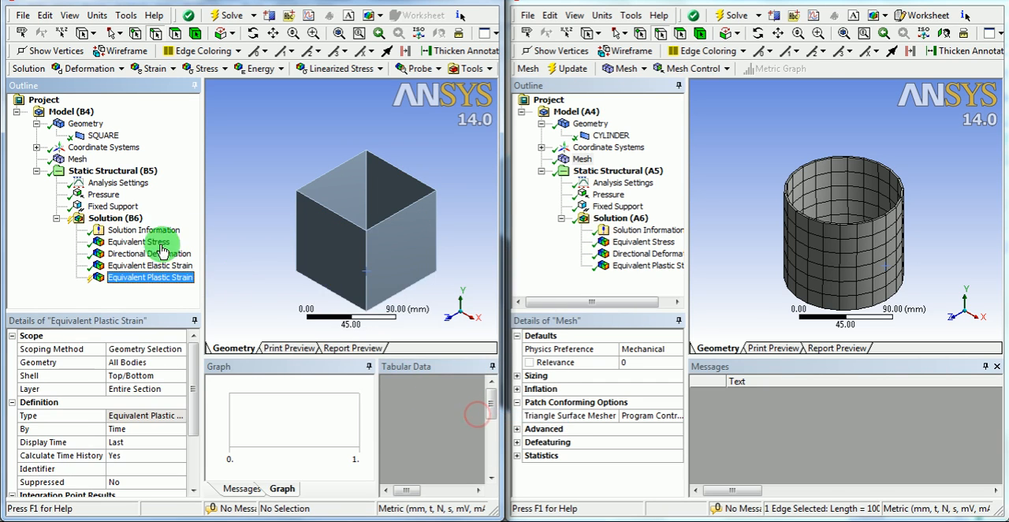
left_click(115, 217)
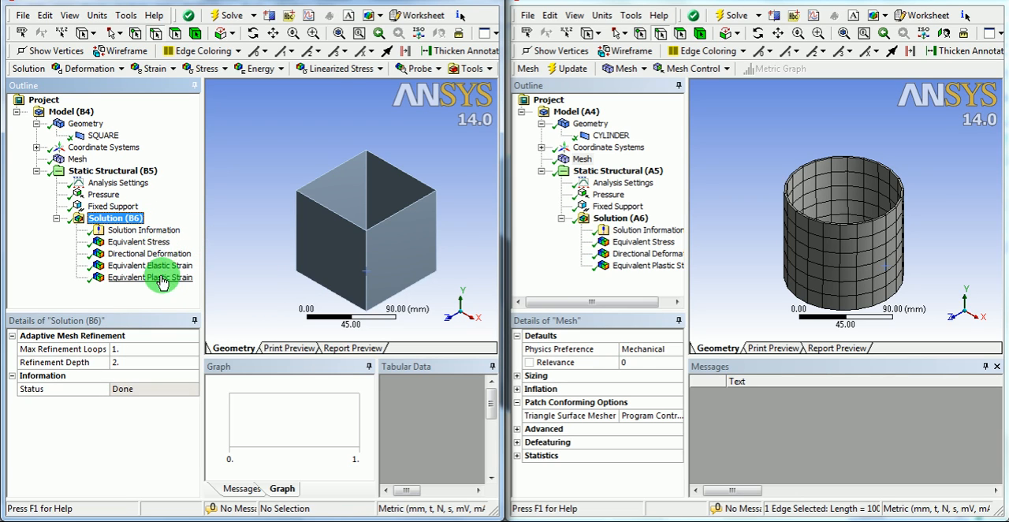
left_click(150, 277)
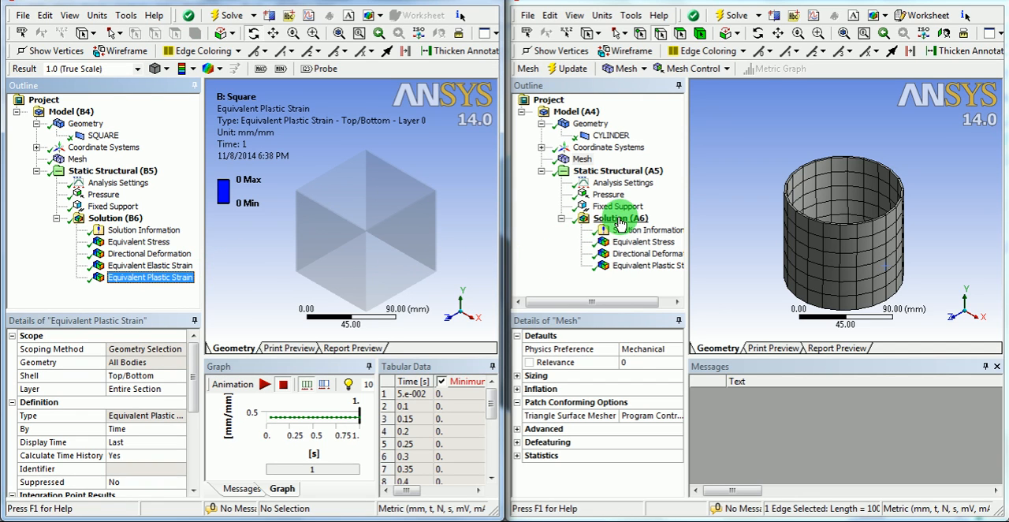
Check the cylinder's zero plastic strain, then show its X-axis deformation (about ±0.0087 mm)
left_click(654, 265)
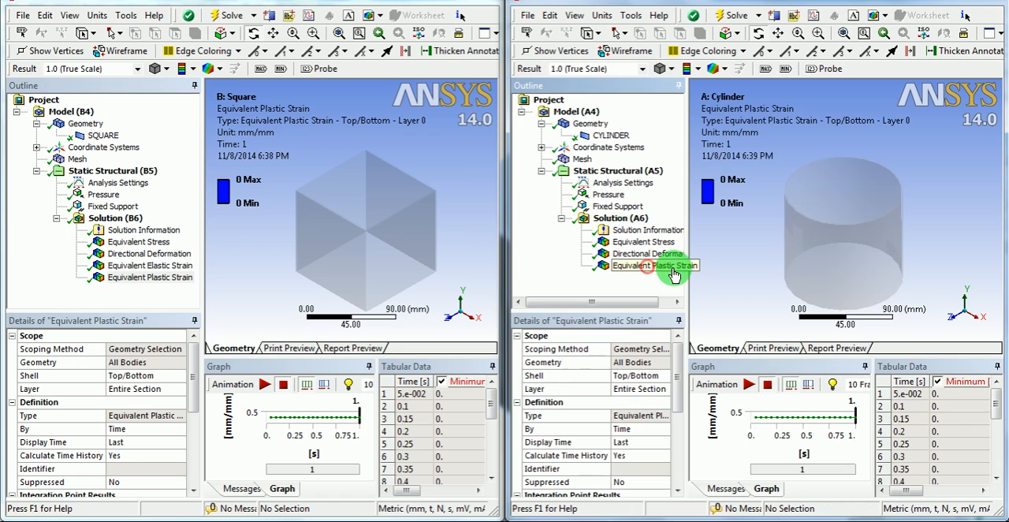
left_click(654, 265)
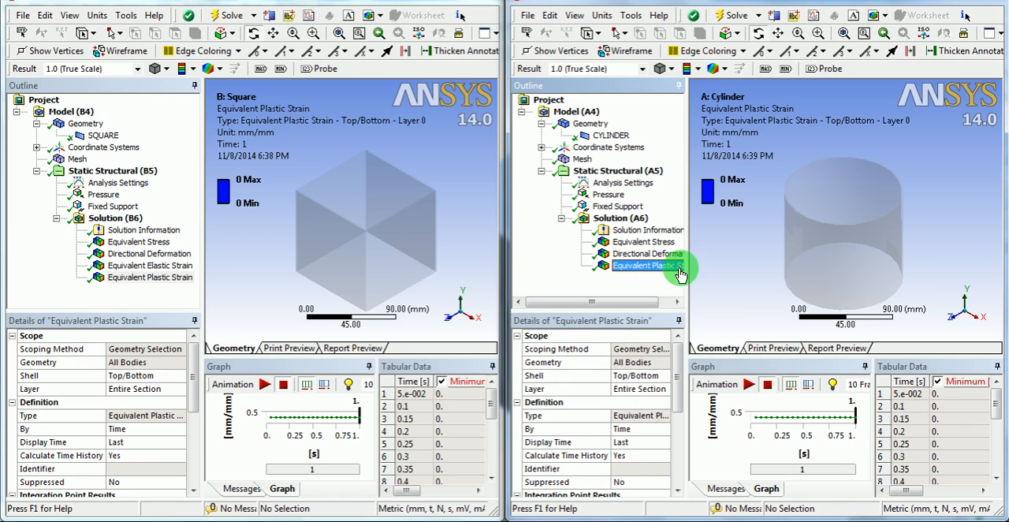
left_click(646, 253)
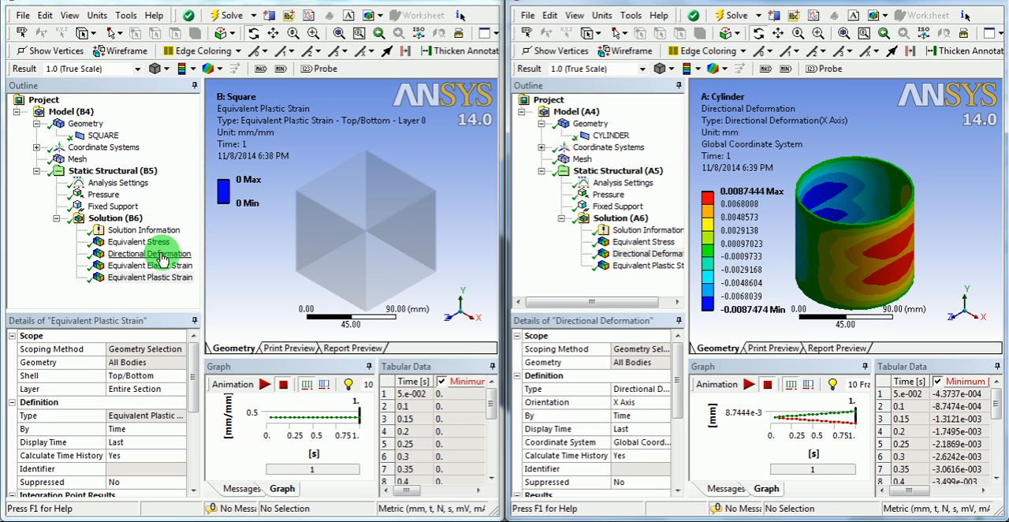
Show the square's X-direction deformation (about ±0.86 mm), then its equivalent stress (6.5–418 MPa)
left_click(148, 253)
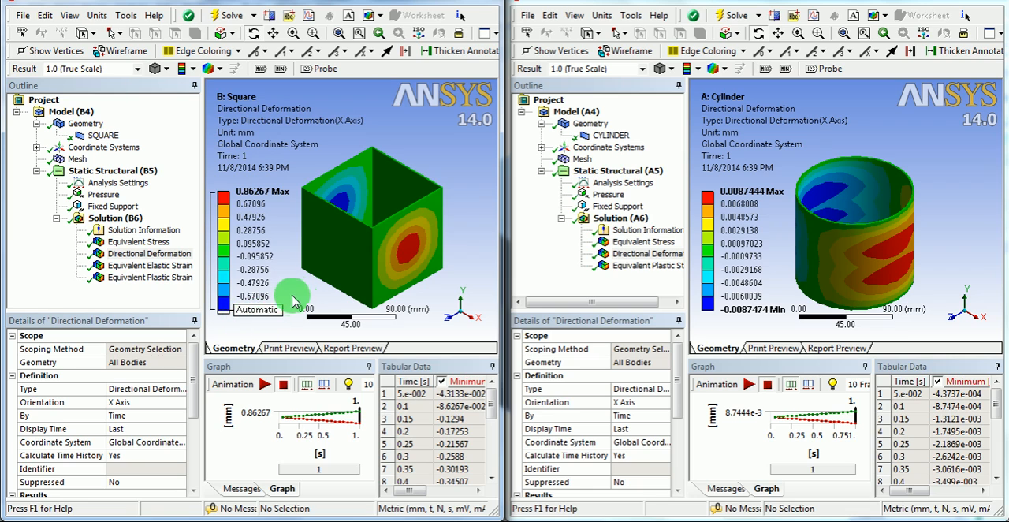
mouse_move(311, 293)
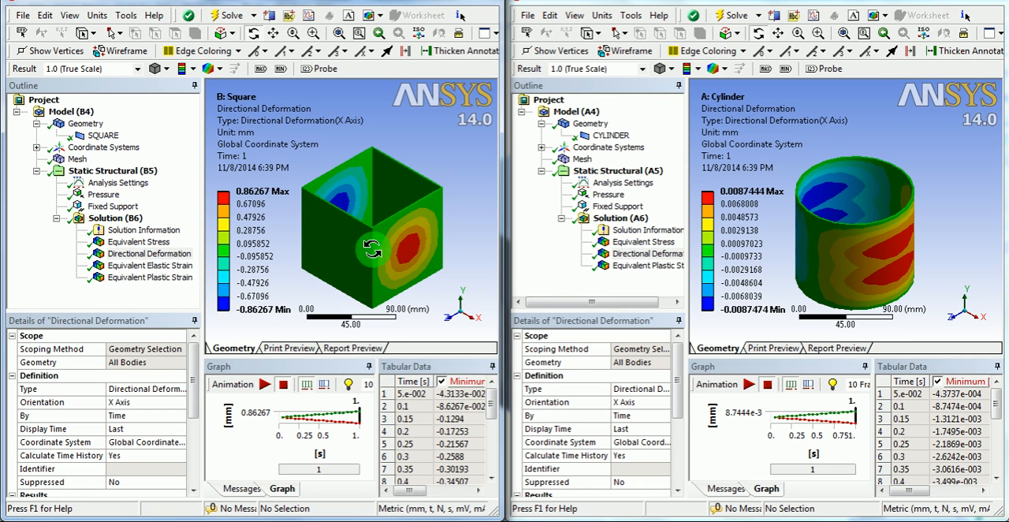
left_click(138, 241)
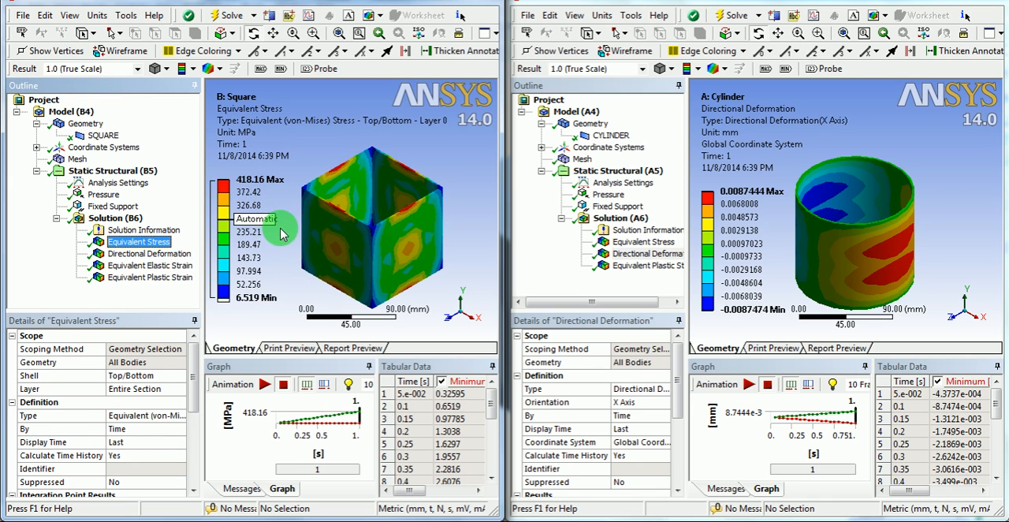
mouse_move(292, 278)
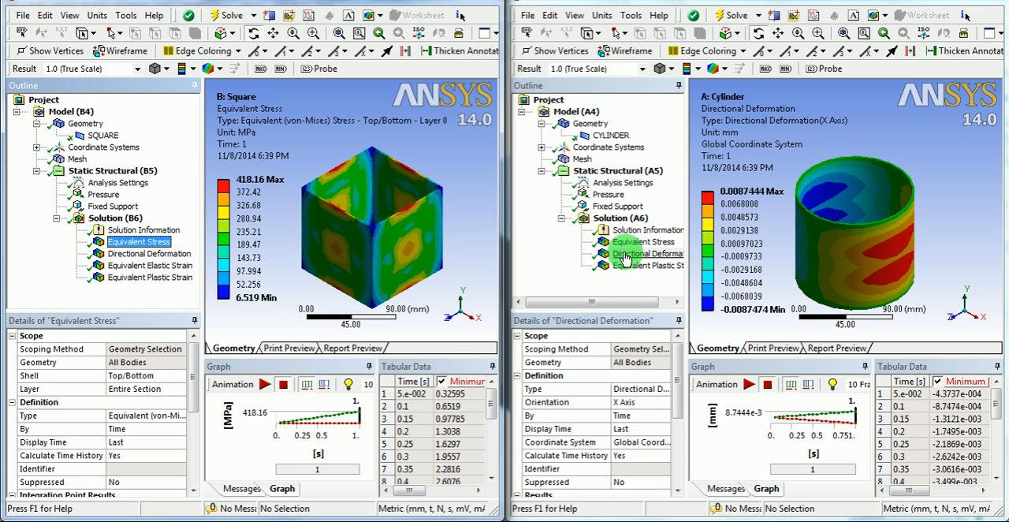
Display the cylinder's equivalent stress result, ranging 1.32 to 29.69 MPa
left_click(644, 242)
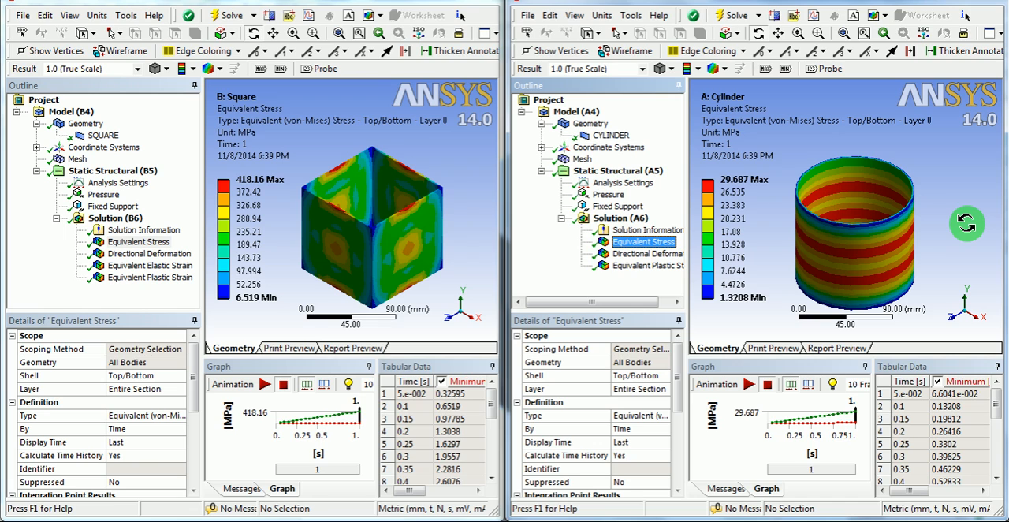
mouse_move(794, 195)
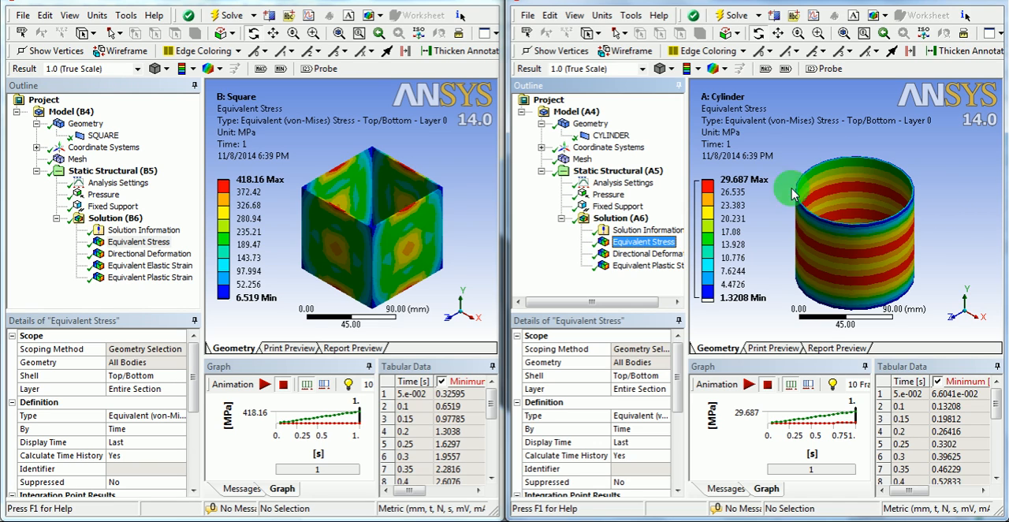
mouse_move(356, 203)
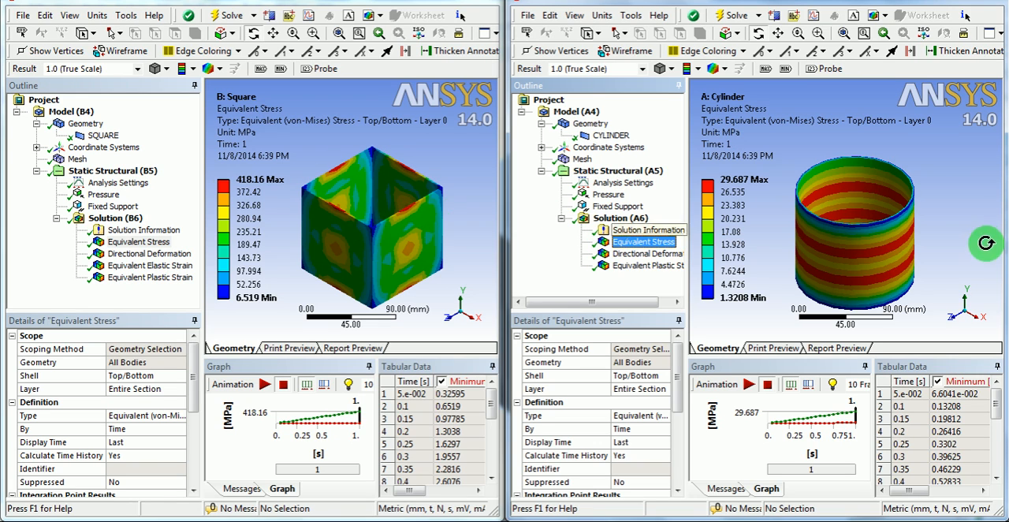
mouse_move(920, 179)
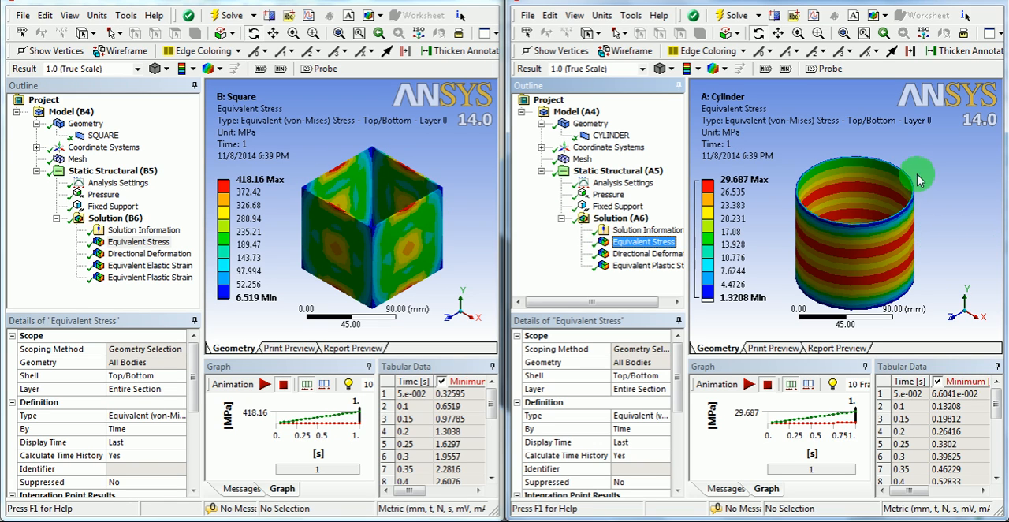
mouse_move(884, 287)
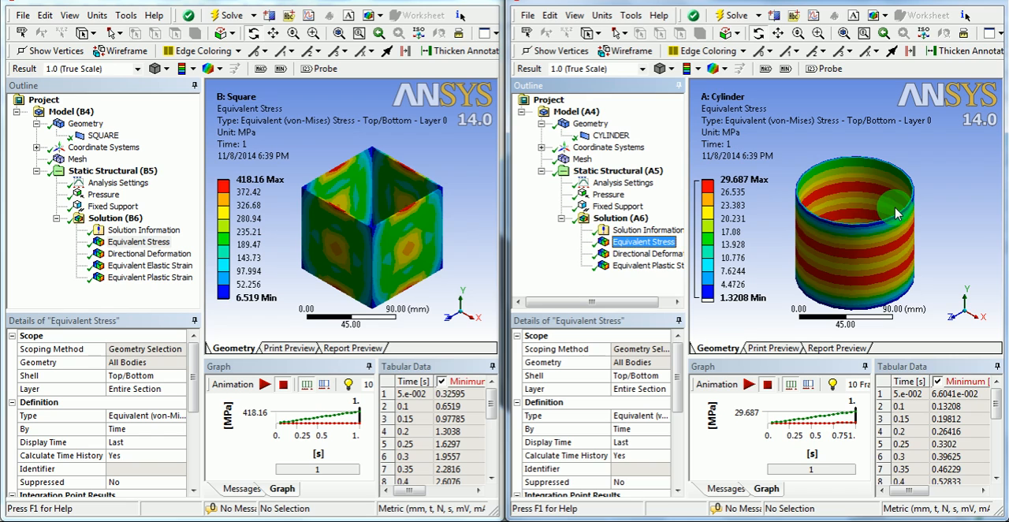
mouse_move(416, 175)
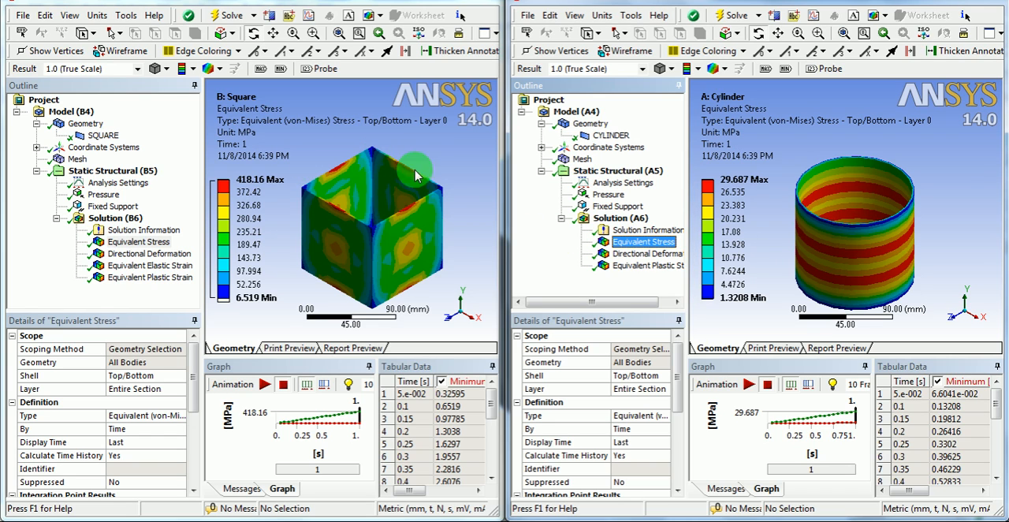
mouse_move(364, 168)
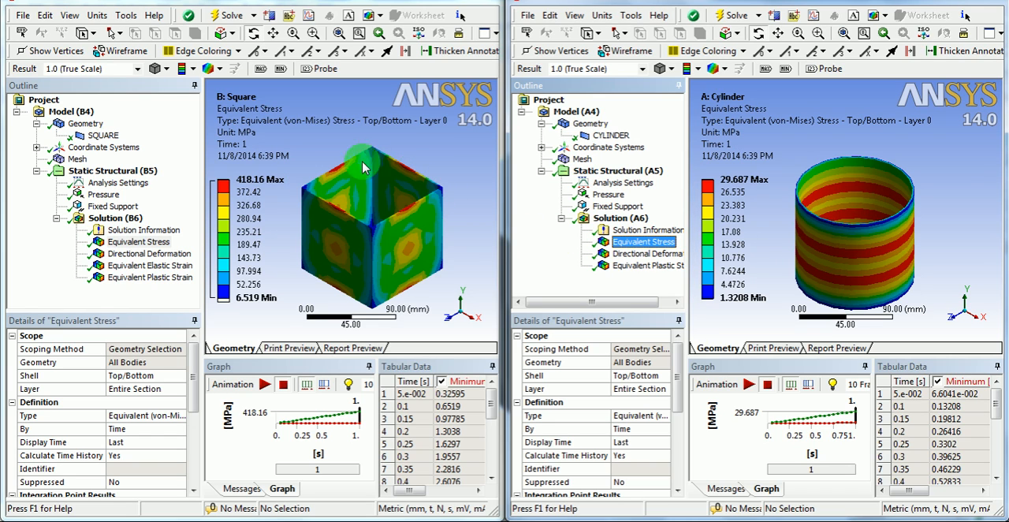